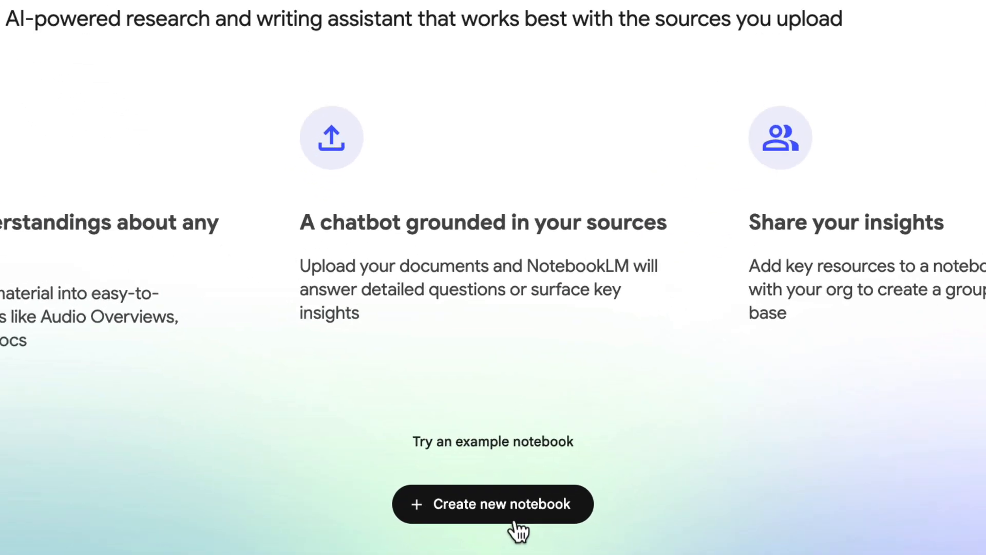
Create a new untitled notebook from the NotebookLM home page.
left_click(492, 503)
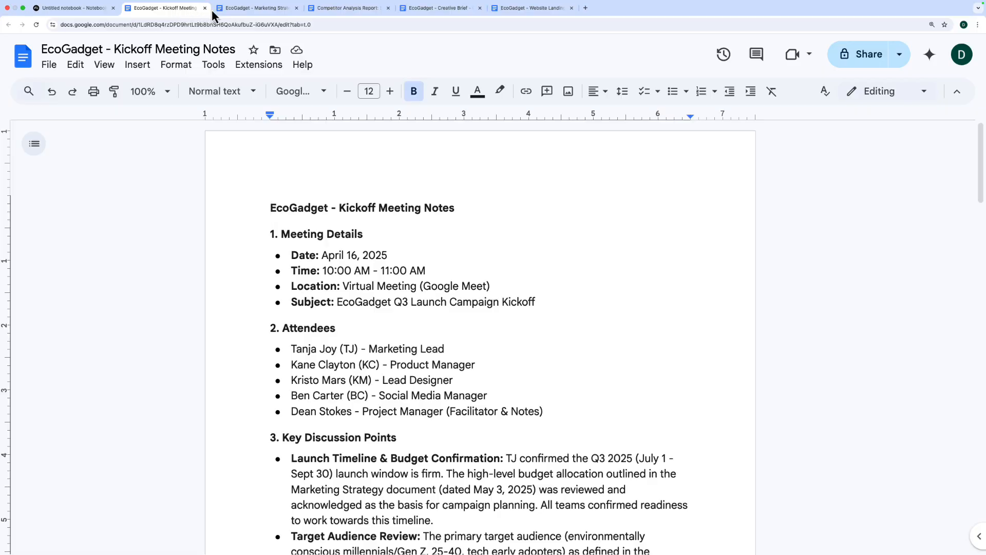
Review the Marketing Strategy Q3, Competitor Analysis Report and EcoGadget Creative Brief documents in turn.
left_click(255, 7)
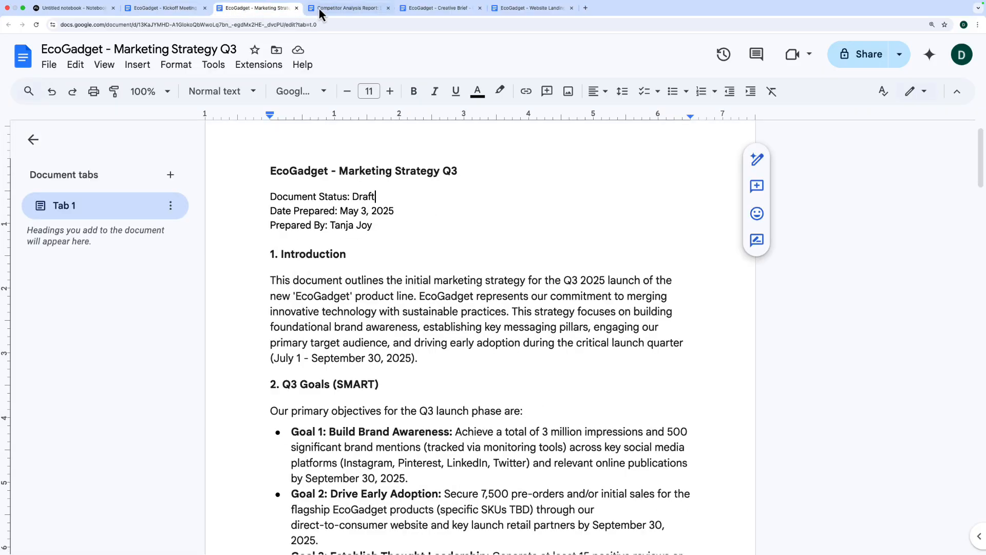
left_click(346, 7)
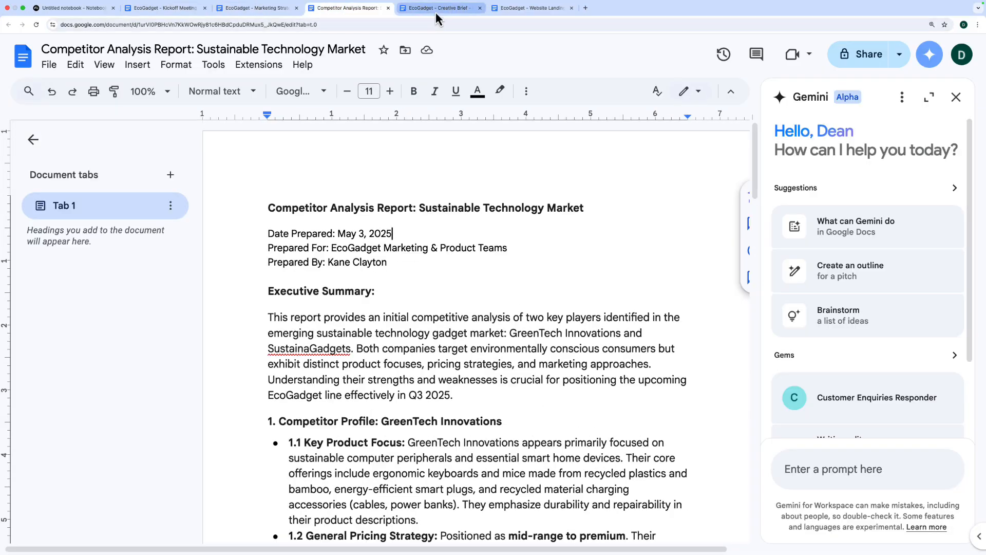
left_click(529, 7)
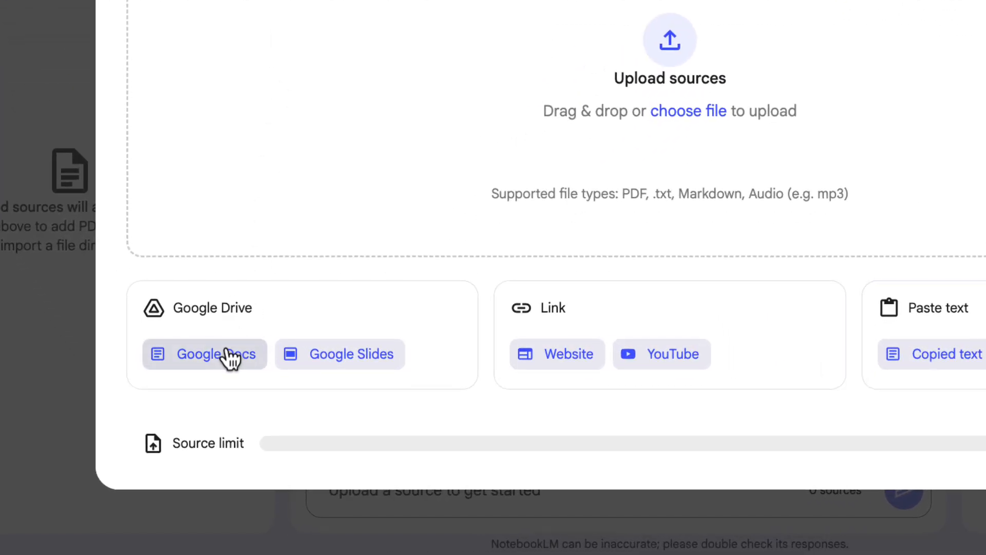
Insert the five EcoGadget Google Docs from Drive as notebook sources.
left_click(204, 354)
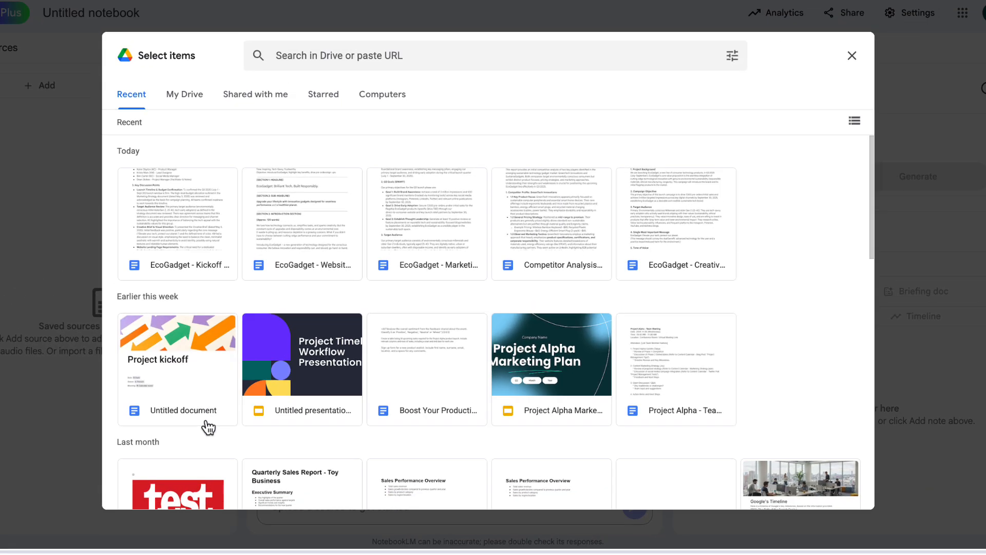
left_click(662, 246)
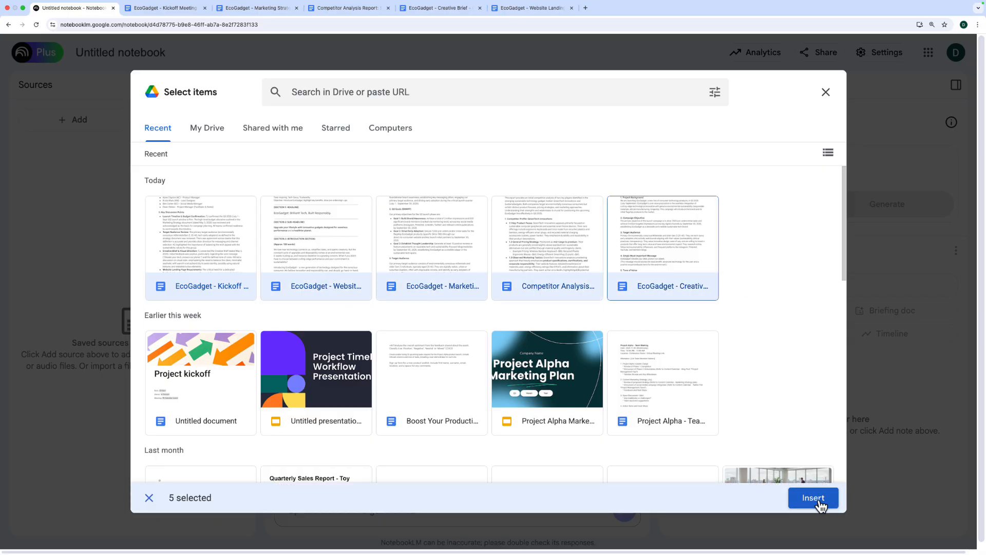
left_click(813, 497)
type("What is the main target audience defined in the marketing strategy?")
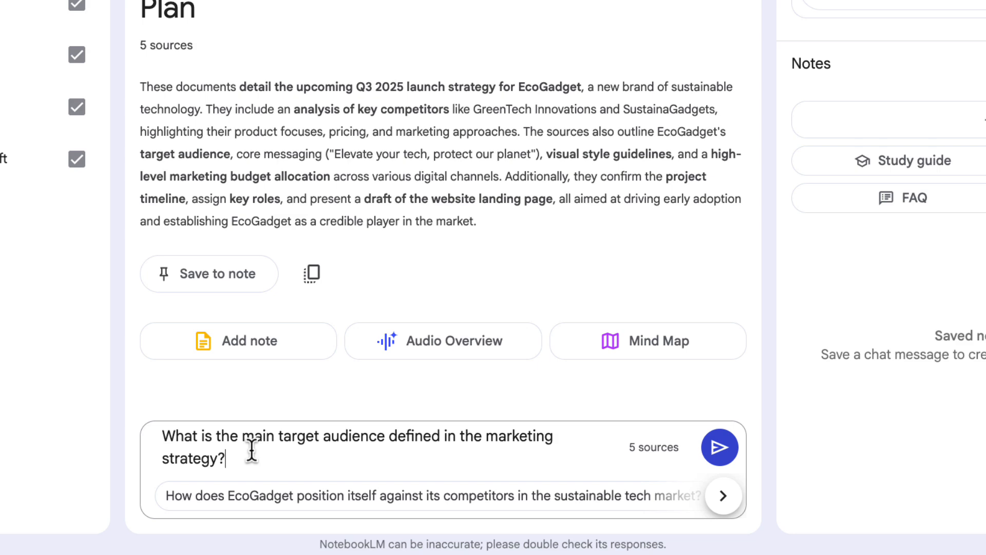
Send the target-audience question and trace a citation to its marketing-strategy source passage.
left_click(719, 447)
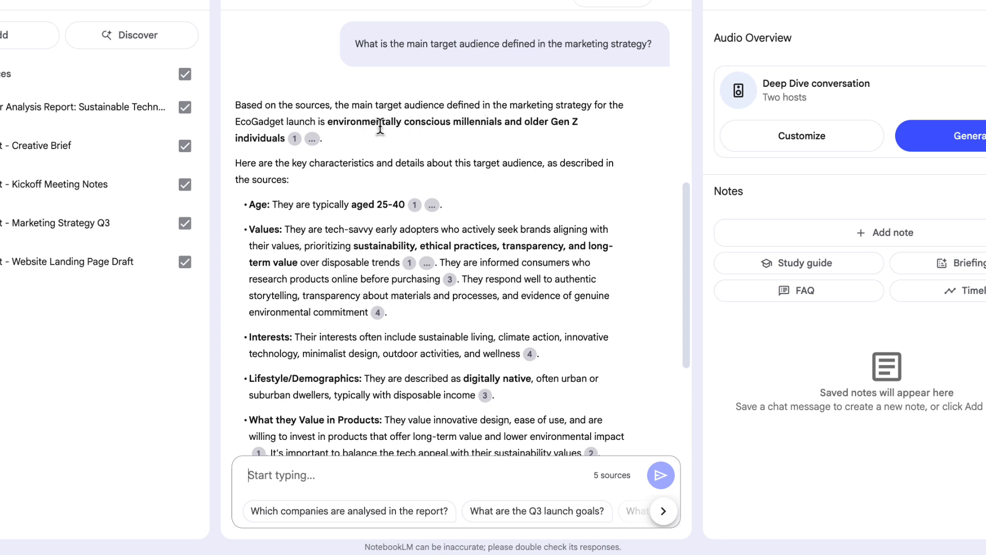
mouse_move(449, 123)
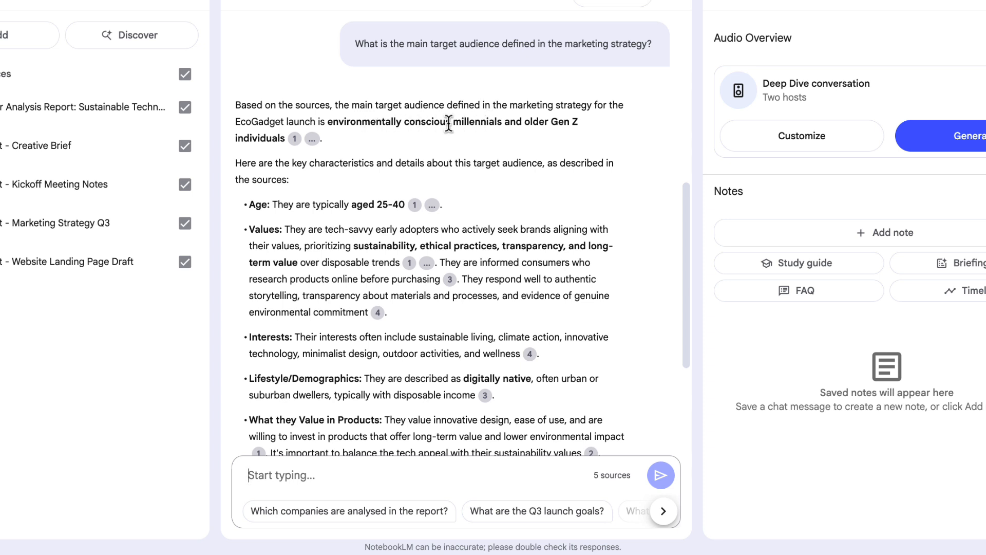
left_click(293, 137)
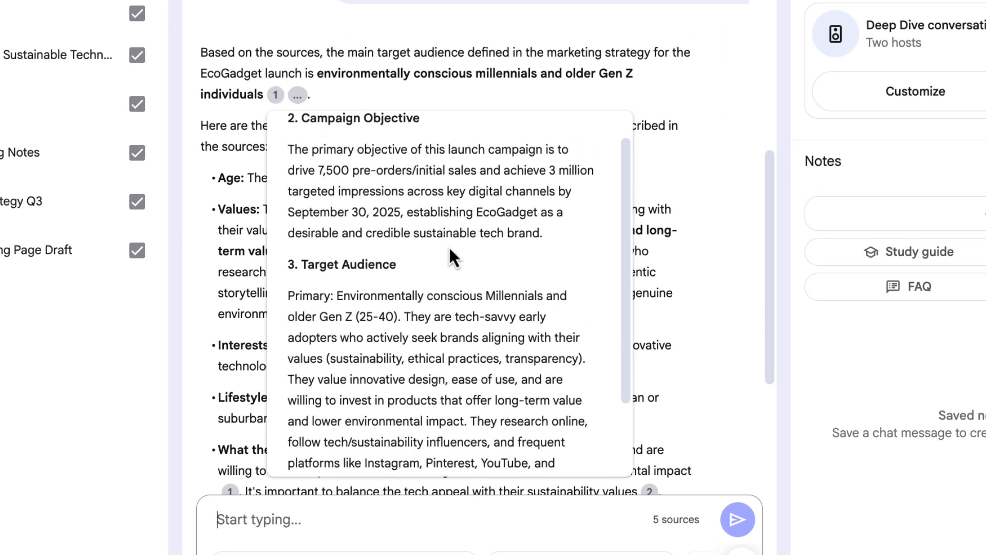
scroll("down", 3)
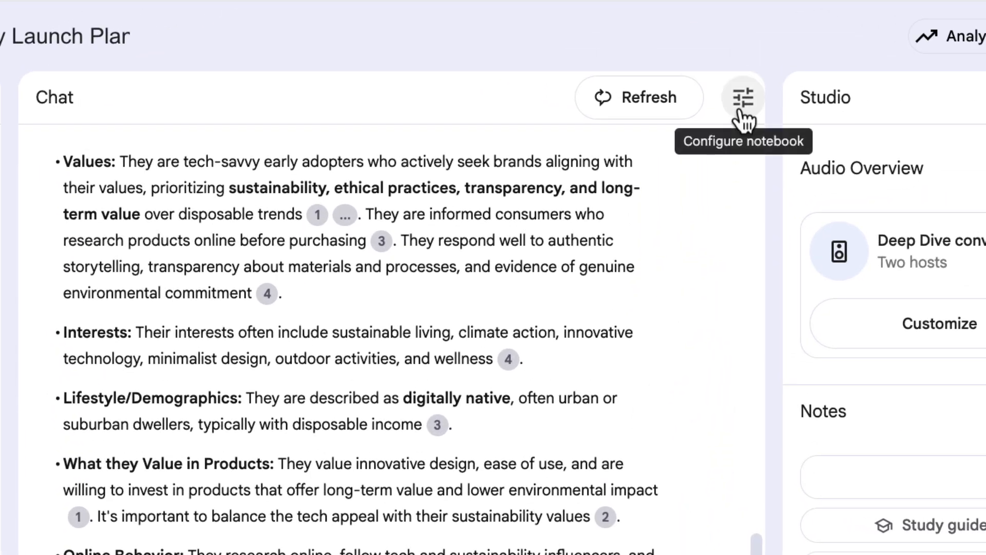
Configure the chat with the Analyst conversational style and Shorter responses, then save.
left_click(743, 97)
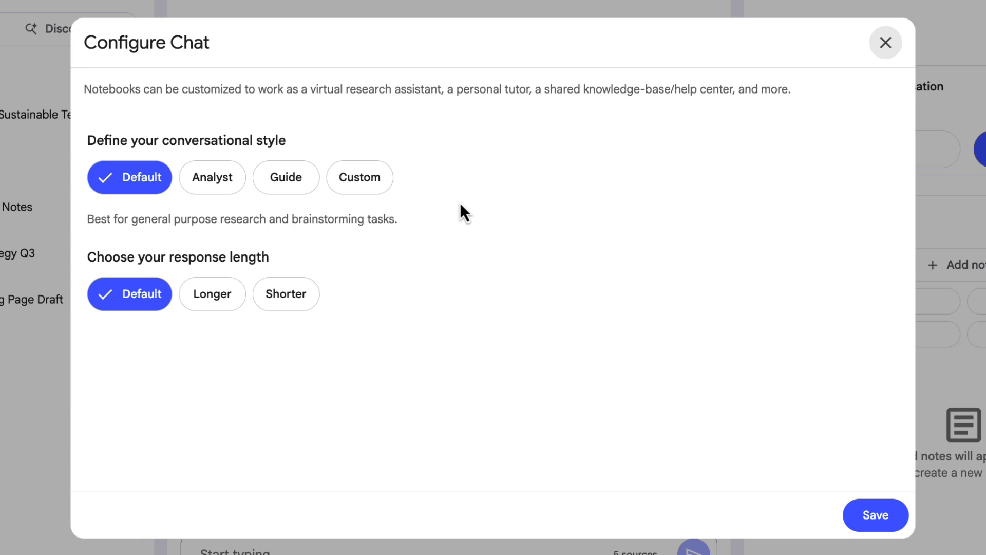
mouse_move(350, 249)
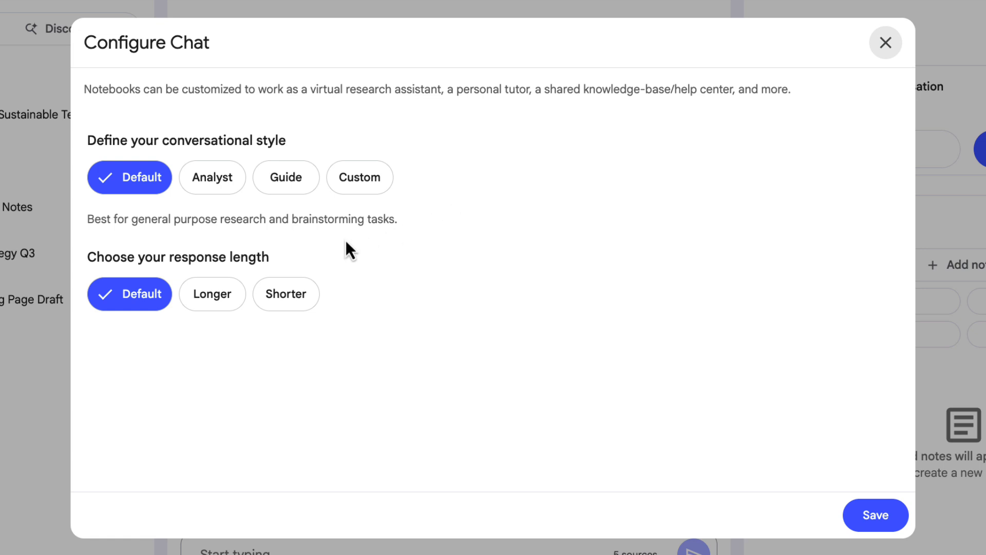
left_click(212, 176)
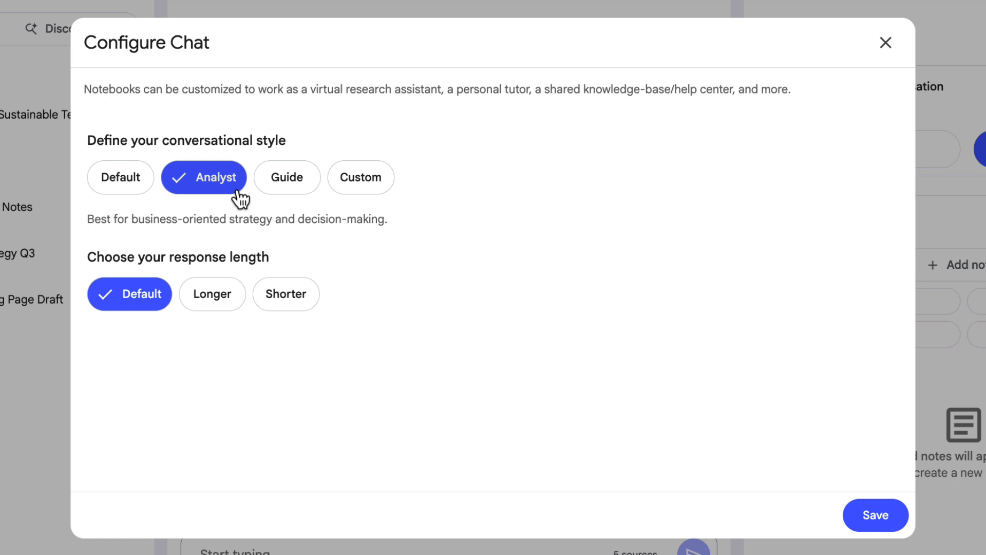
left_click(360, 177)
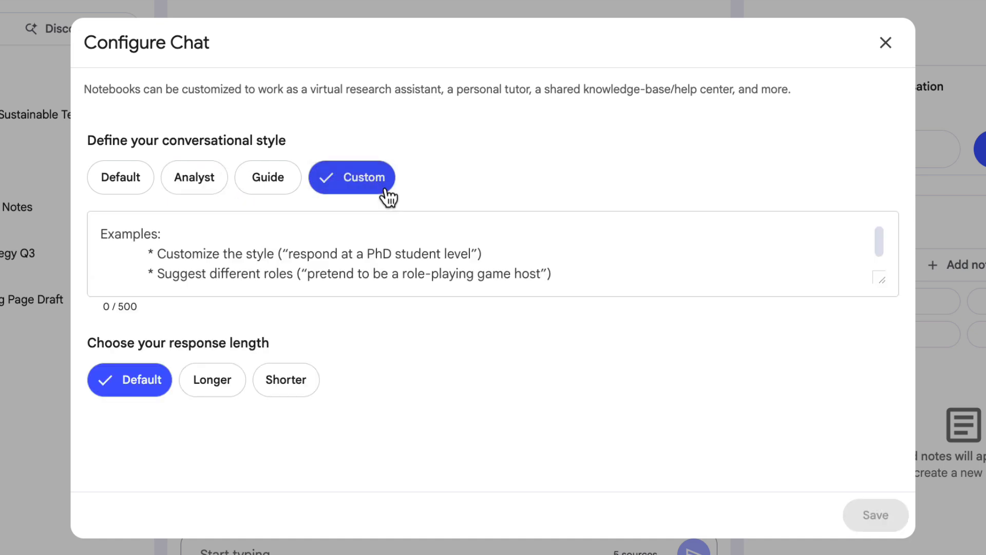
mouse_move(418, 212)
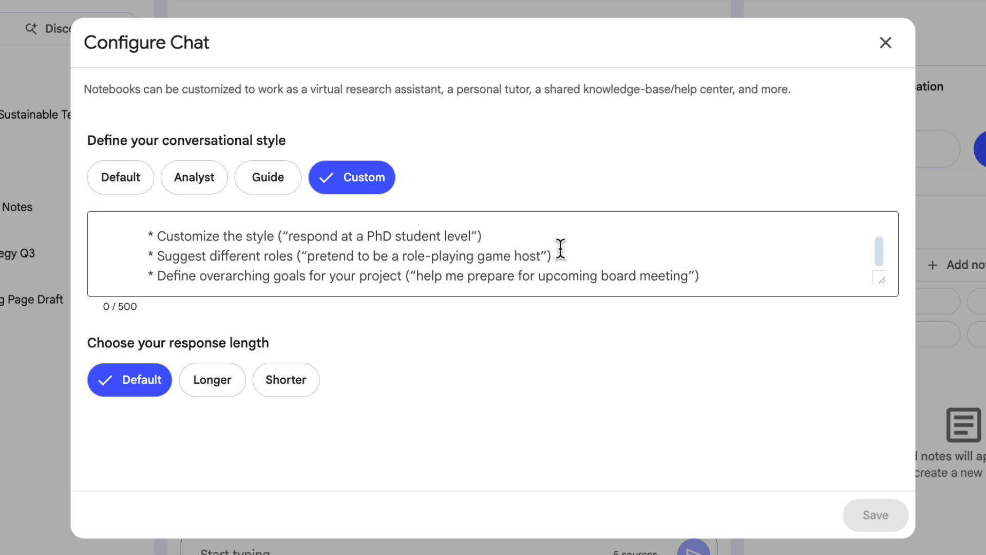
left_click(194, 177)
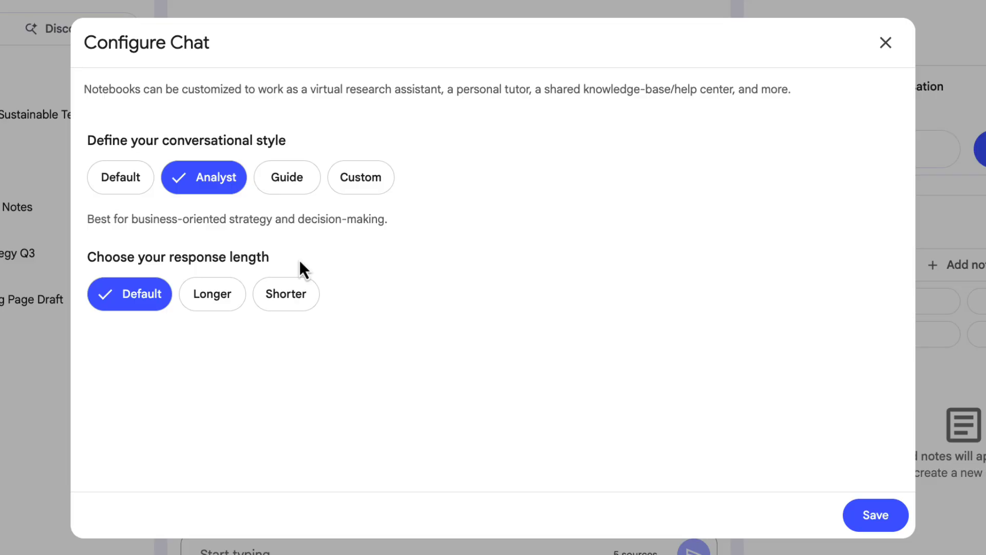
left_click(284, 293)
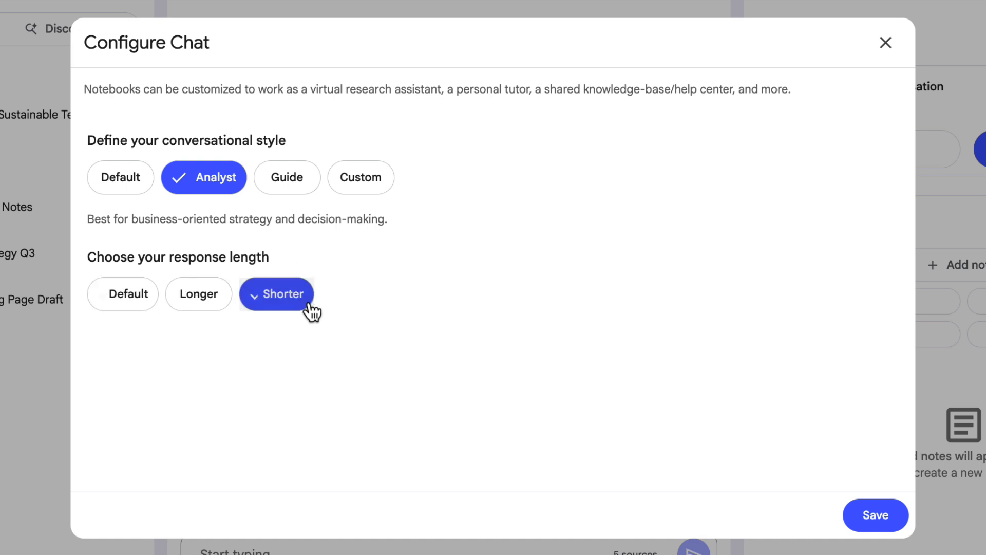
left_click(276, 294)
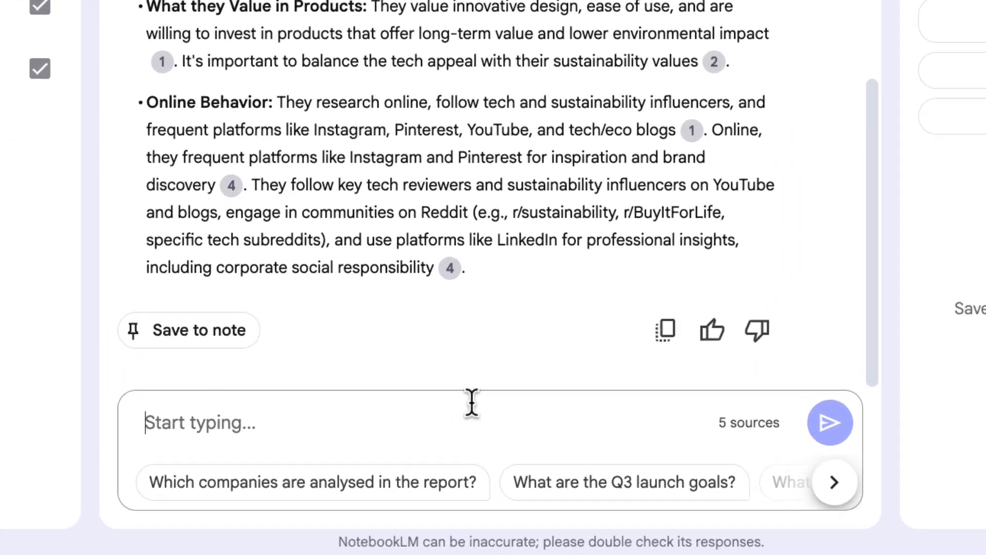
Ask whether the website draft aligns with the creative brief's messaging pillars and read the answer.
type("Does the website draft align with the messaging pillars in the creative brief?")
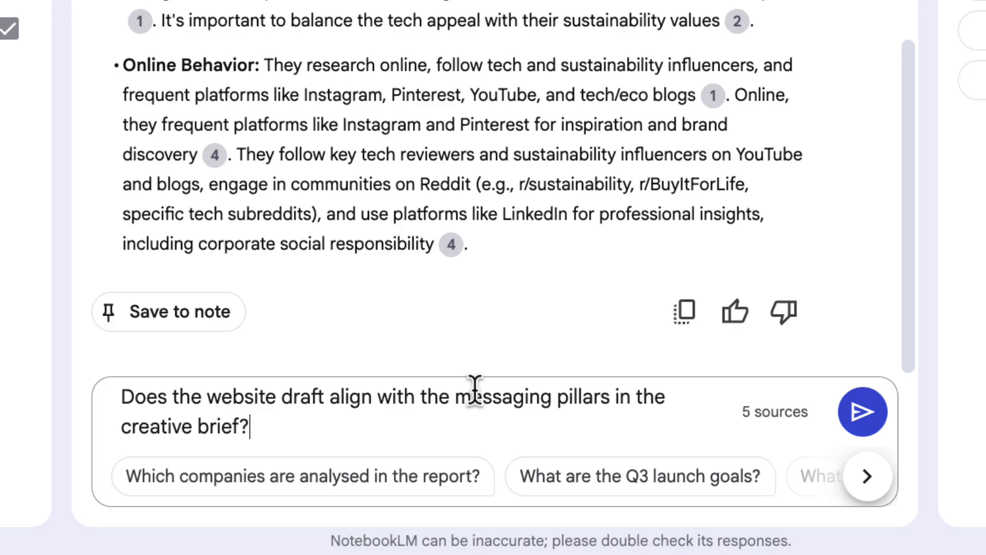
left_click(862, 412)
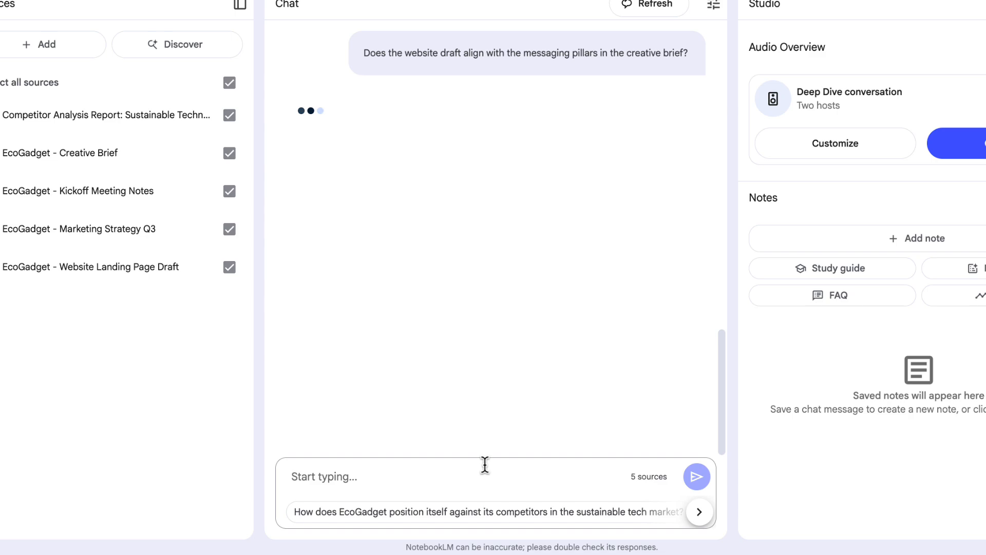
mouse_move(490, 182)
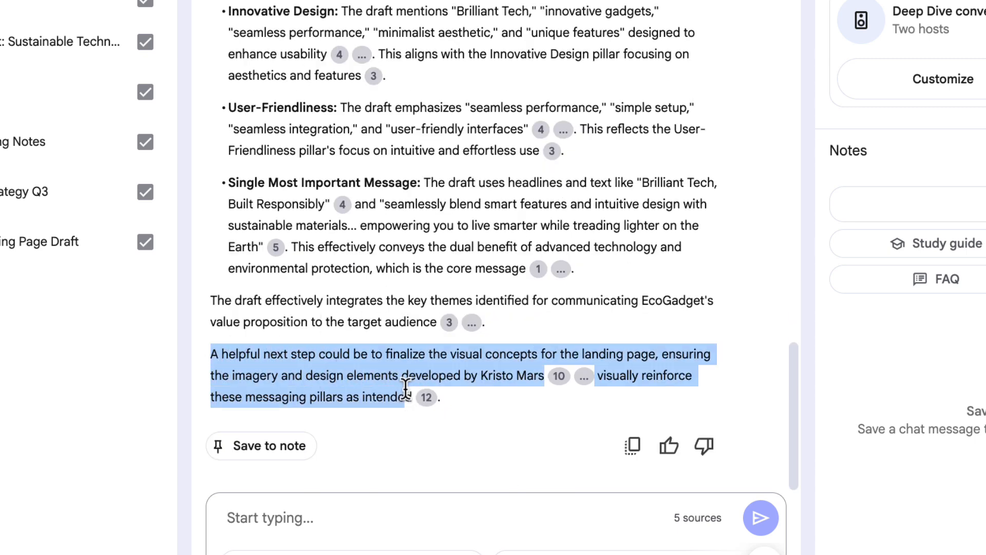
mouse_move(409, 397)
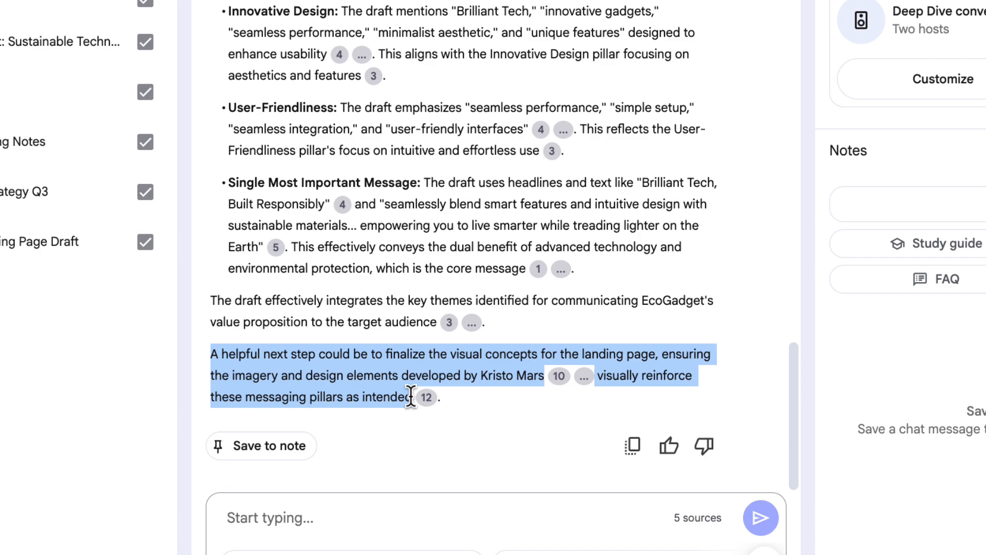
scroll("down", 3)
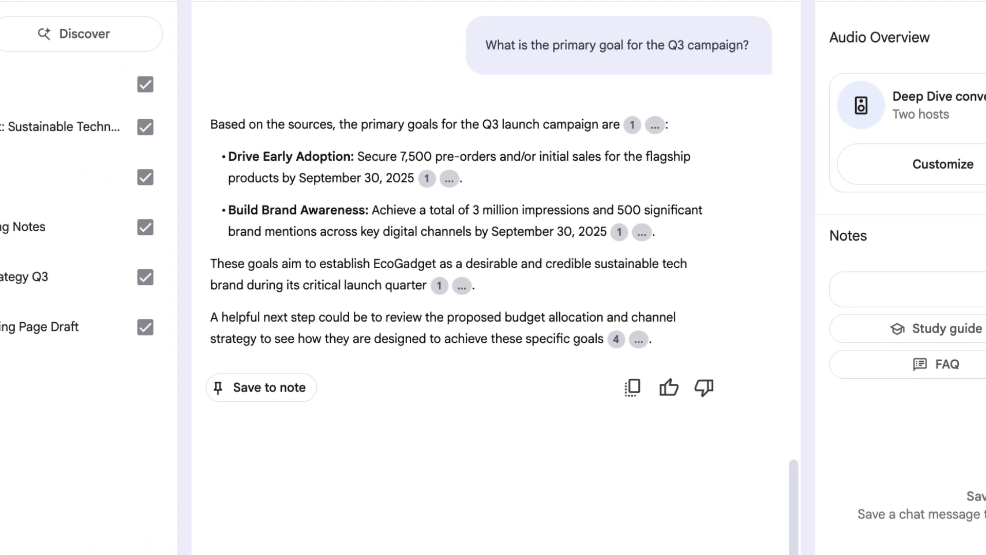
mouse_move(271, 387)
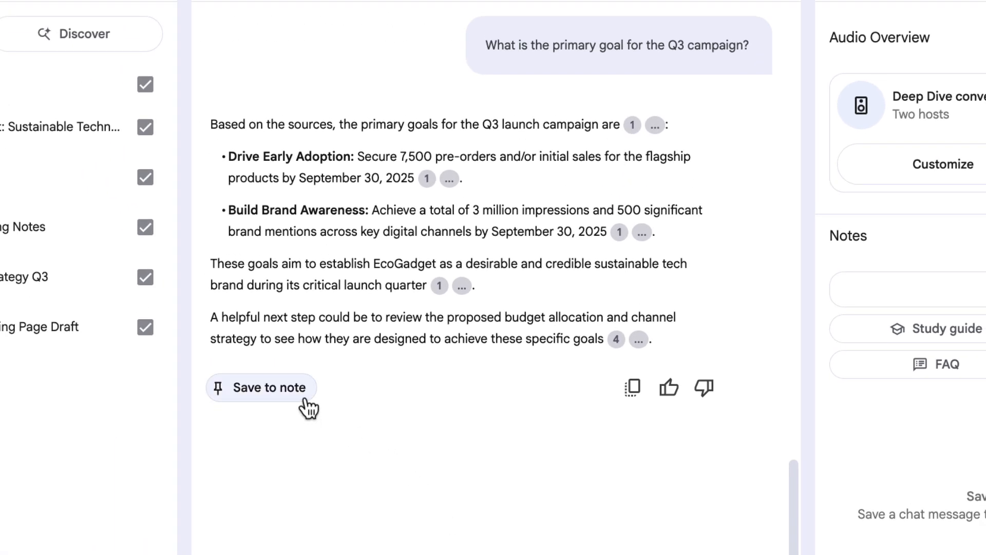
mouse_move(272, 387)
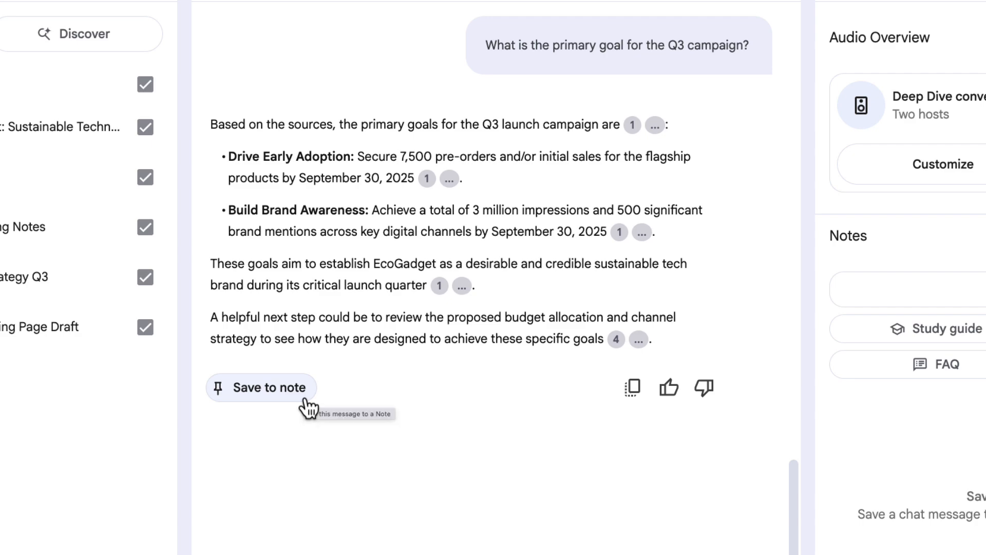
Save the Q3 campaign-goals answer as the note 'EcoGadget Q3 Launch Goals'.
left_click(261, 387)
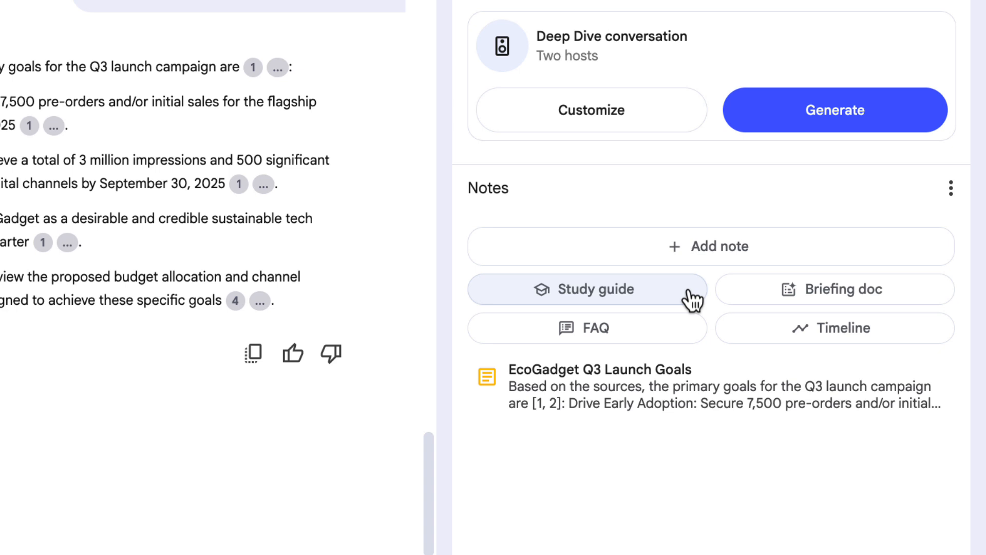
Generate a briefing document from the sources and read through the 'EcoGadget Launch Strategy Briefing' note.
left_click(834, 289)
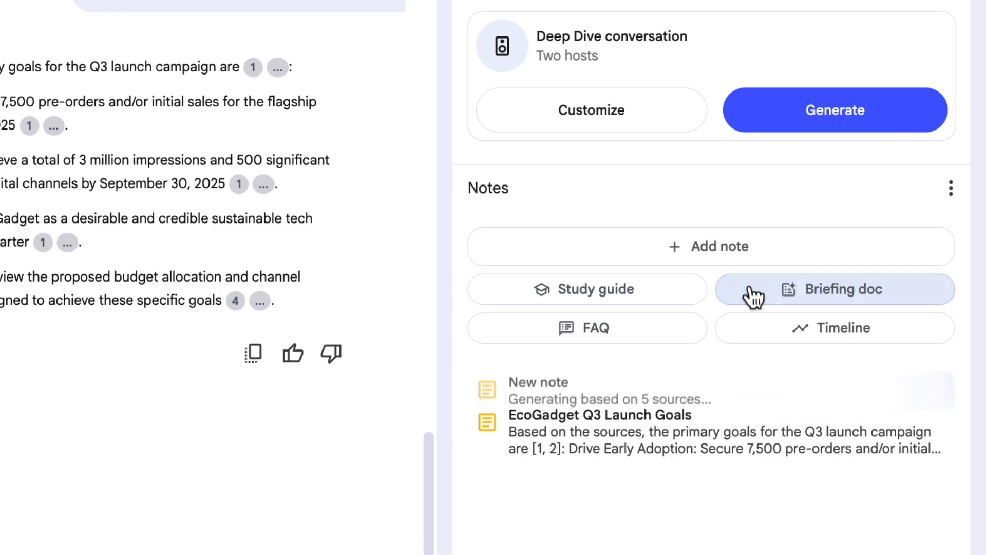
left_click(834, 289)
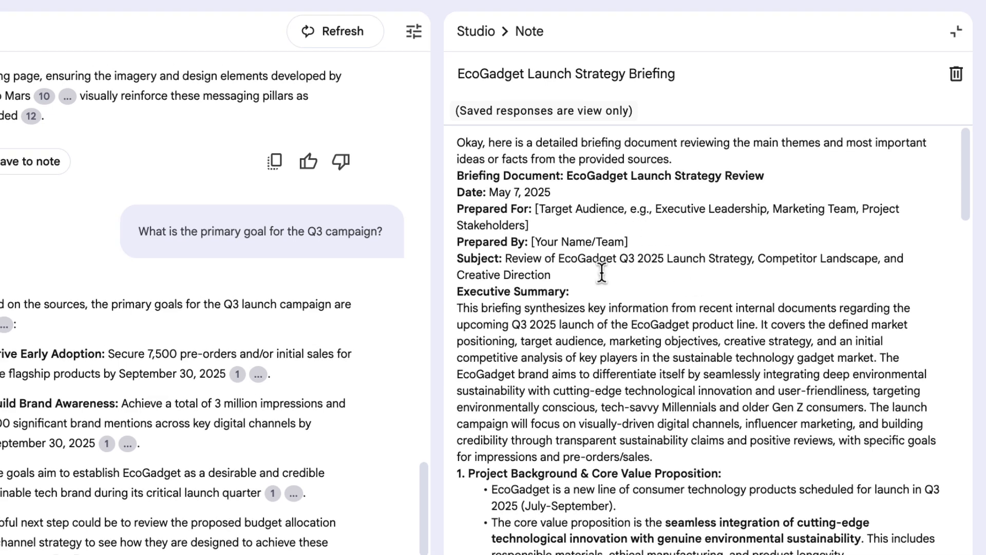
scroll("down", 3)
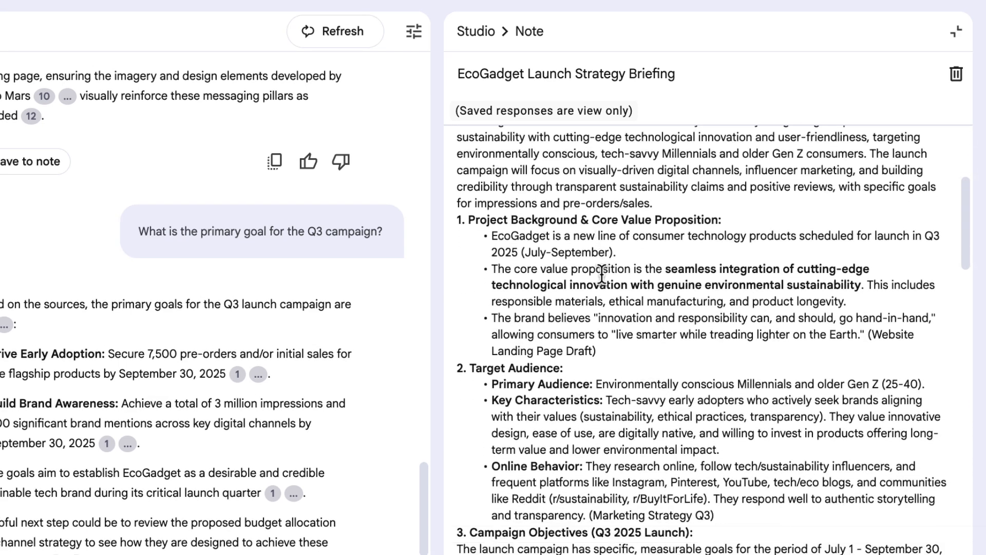
scroll("down", 3)
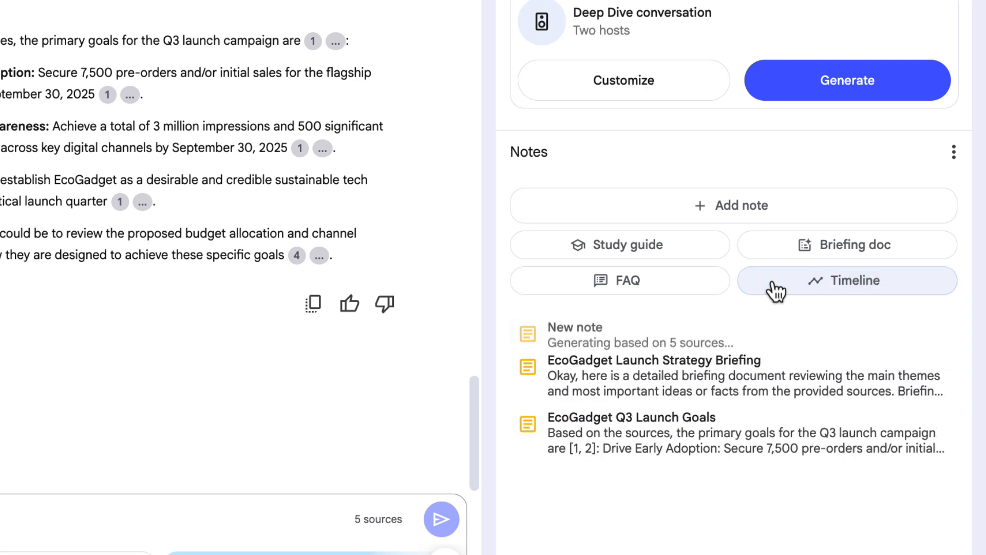
Read through the generated 'EcoGadget Q3 Launch Timeline and Characters' note.
left_click(846, 280)
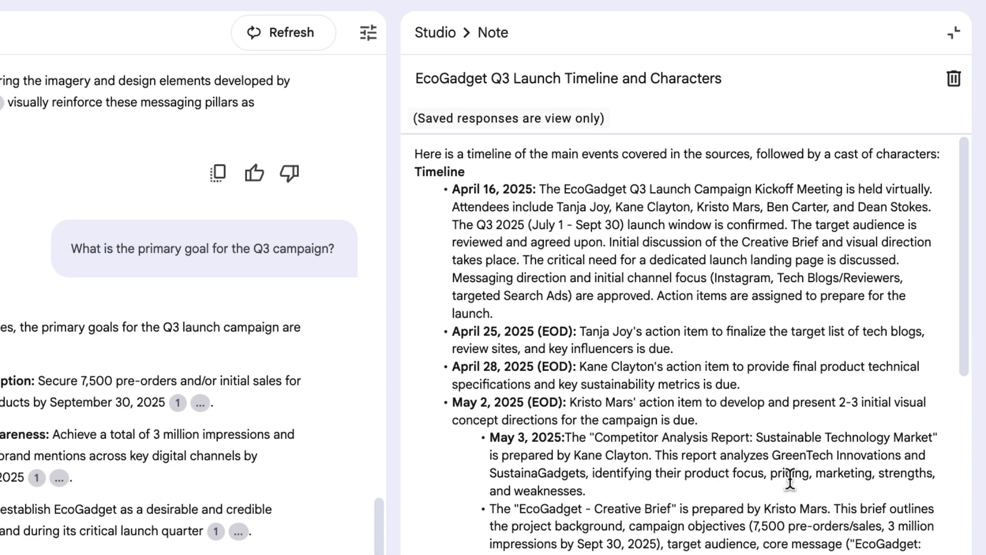
mouse_move(478, 188)
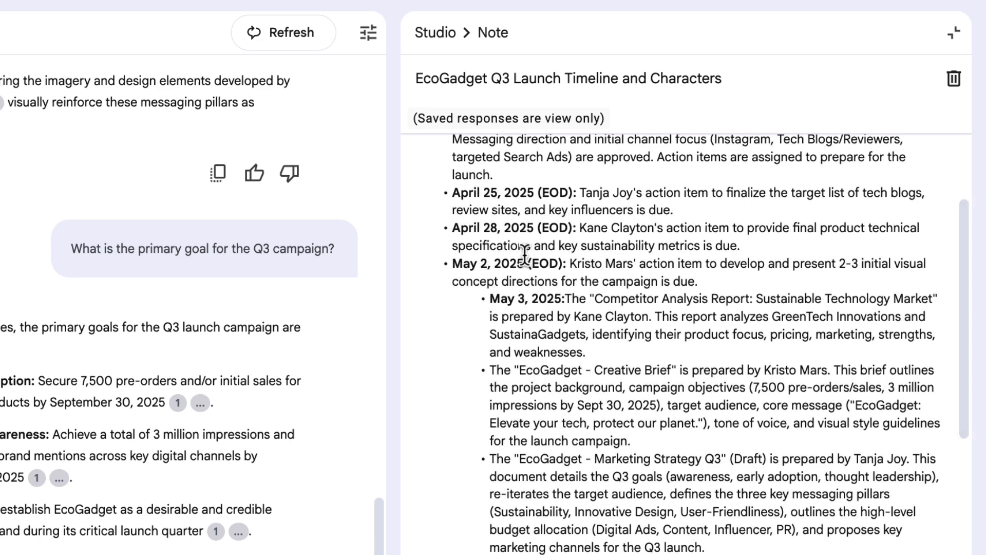
scroll("down", 3)
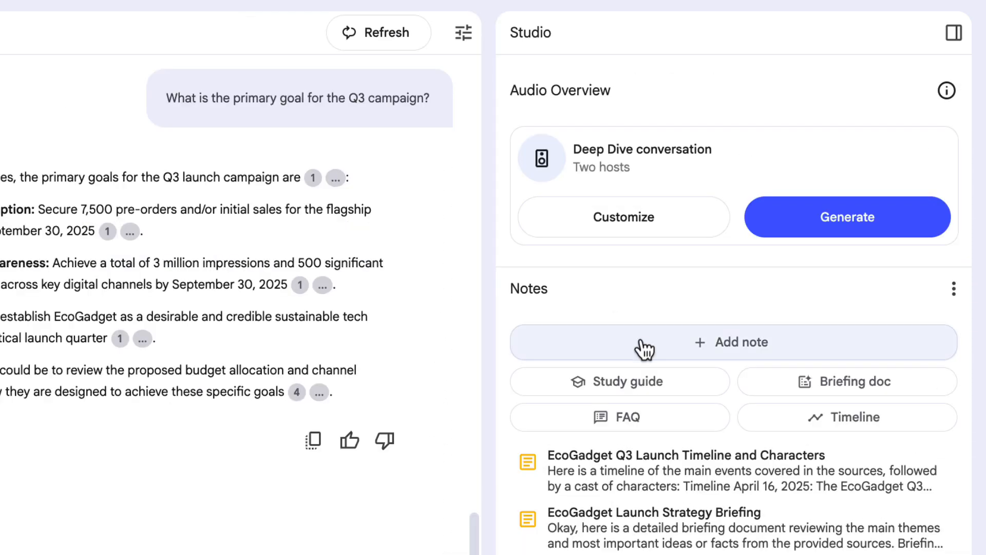
Add a blank new note, then bring up the notebook's sharing settings.
left_click(732, 342)
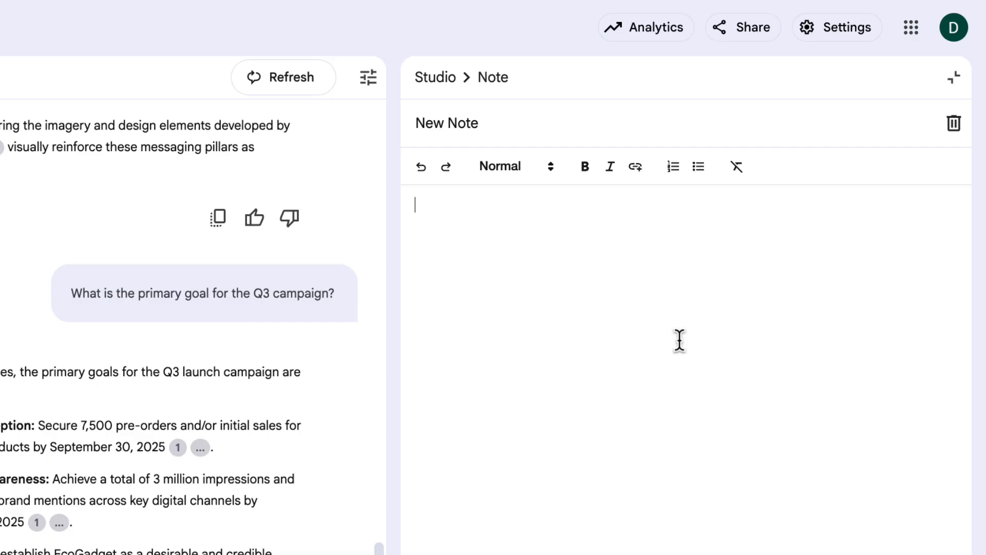
mouse_move(752, 27)
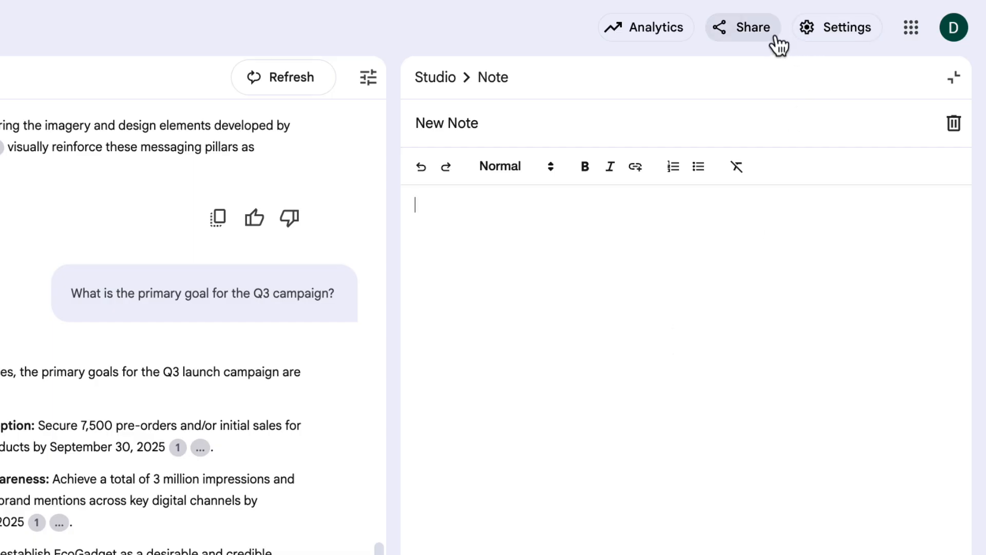
left_click(741, 27)
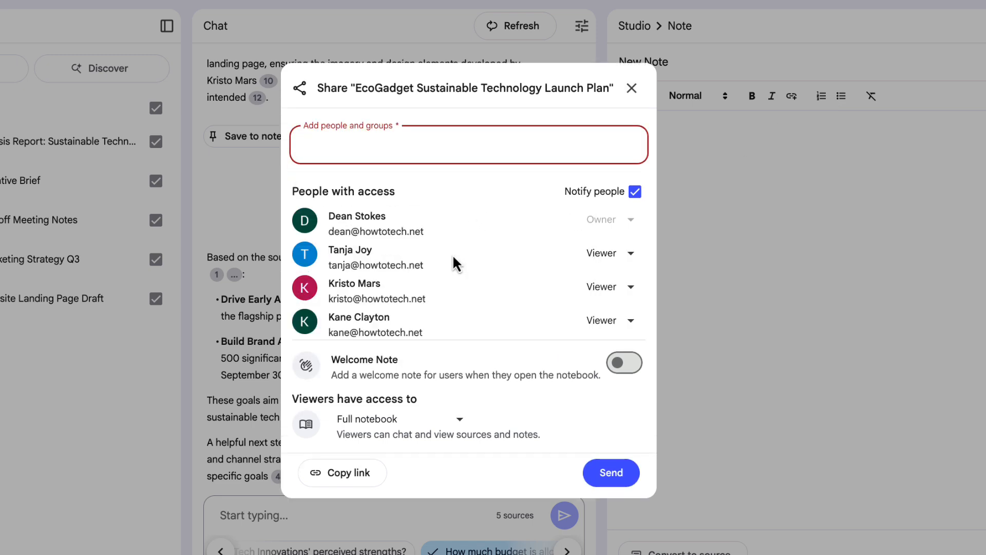
Give all three collaborators Editor access, keep 'Full notebook' viewer access, and send.
left_click(609, 253)
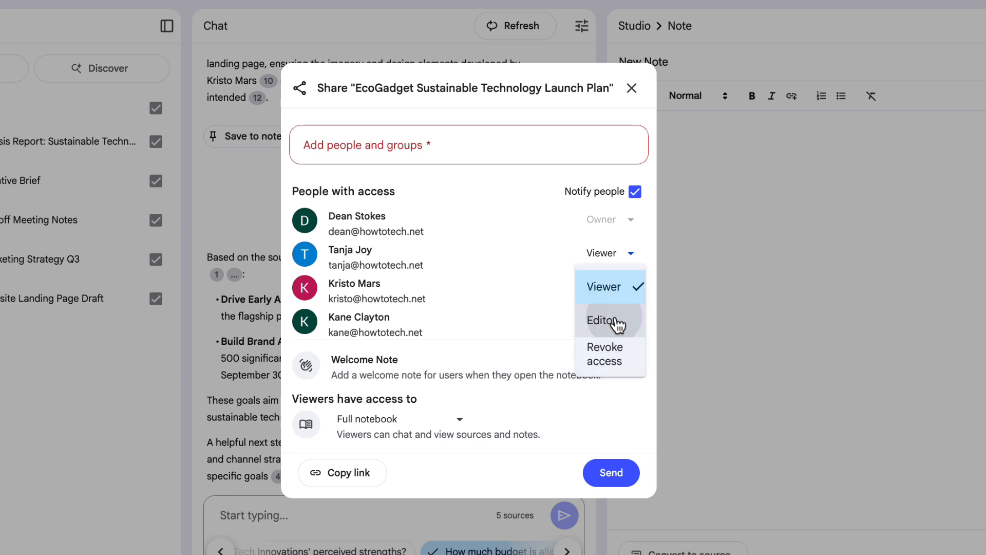
left_click(603, 320)
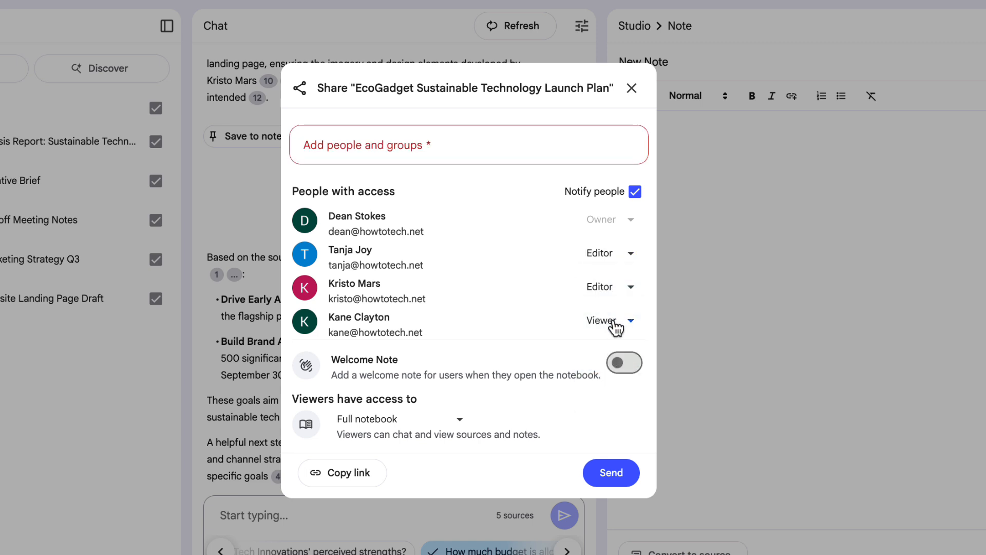
left_click(610, 320)
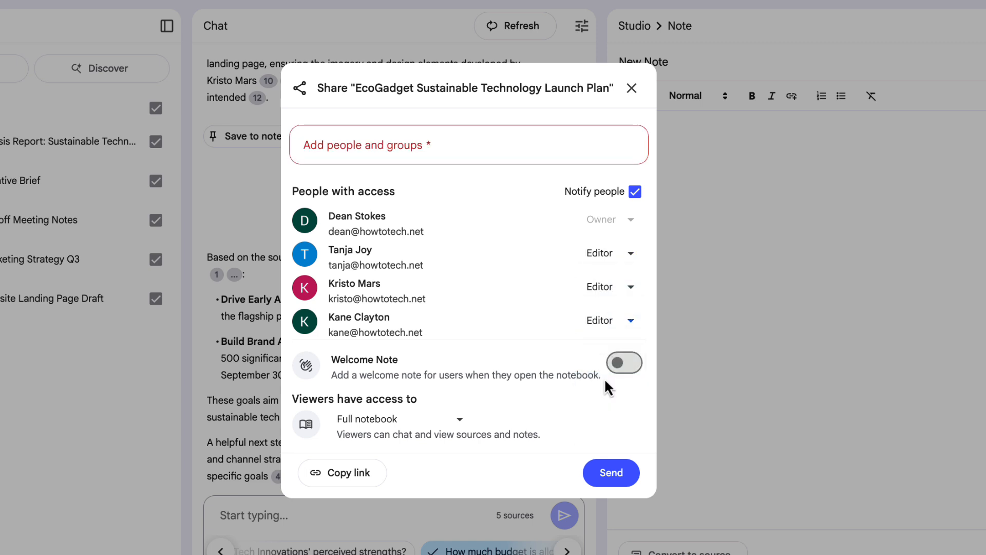
left_click(623, 363)
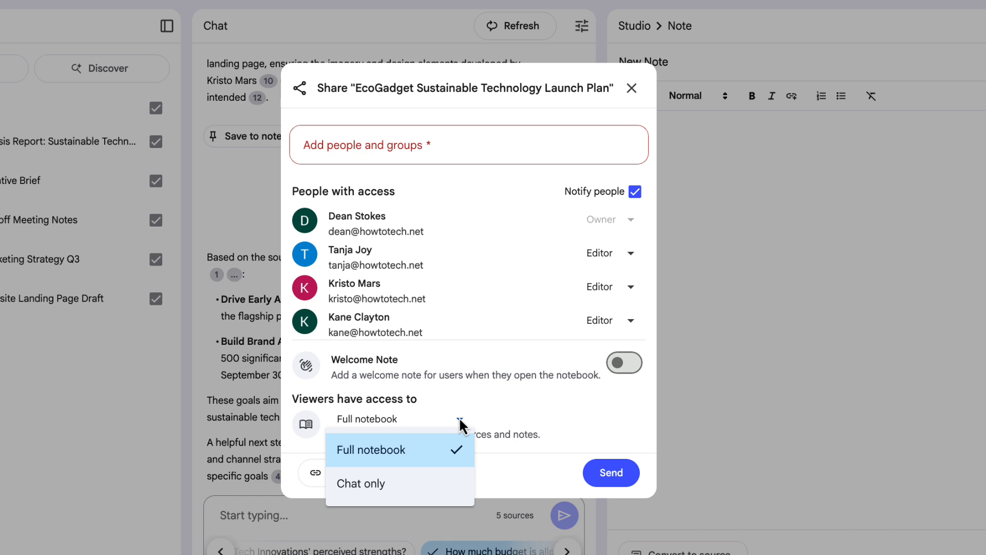
left_click(371, 449)
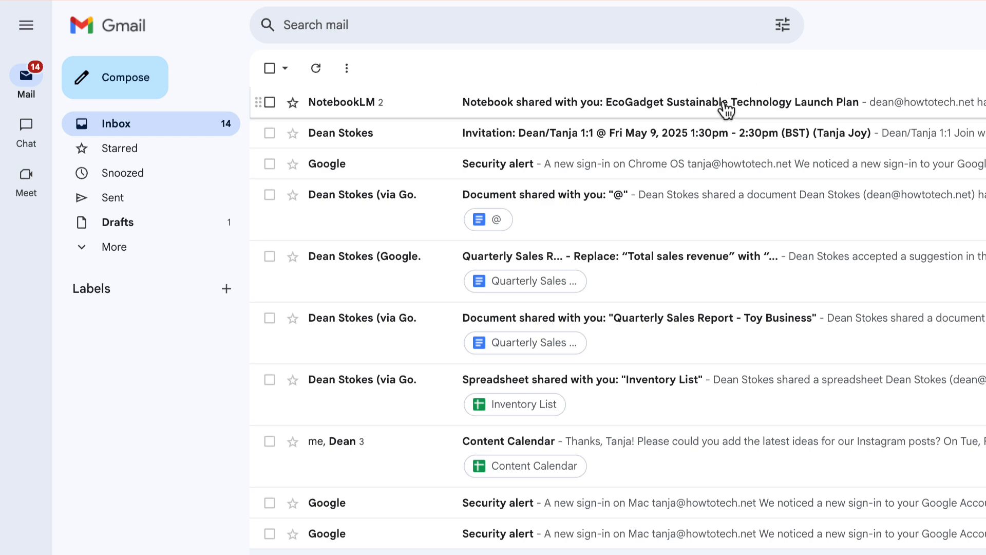
Read the 'Notebook shared with you' email and follow its link to the EcoGadget notebook.
left_click(654, 101)
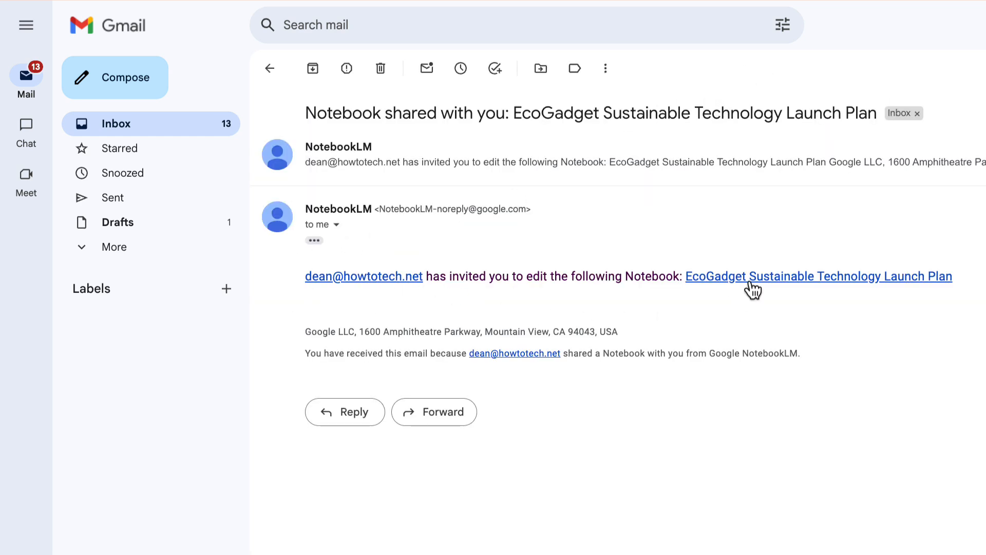
left_click(817, 276)
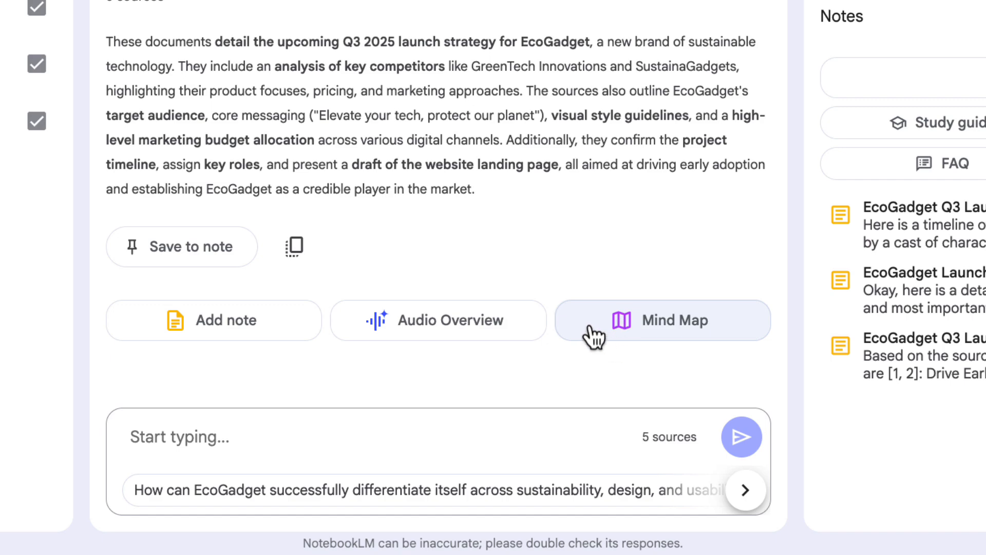
mouse_move(599, 337)
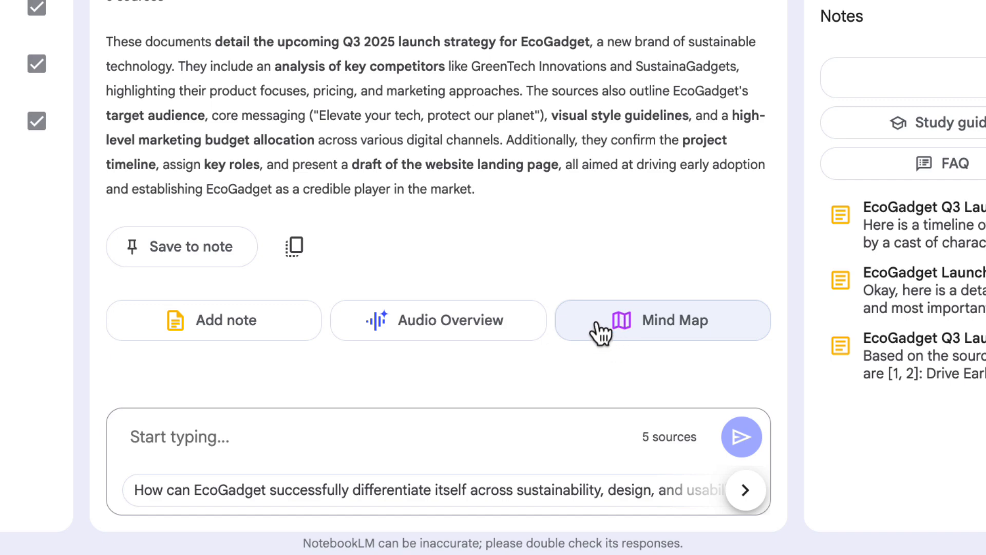
Generate the 'EcoGadget Q3 2025 Launch Strategy' mind map from the sources.
left_click(660, 319)
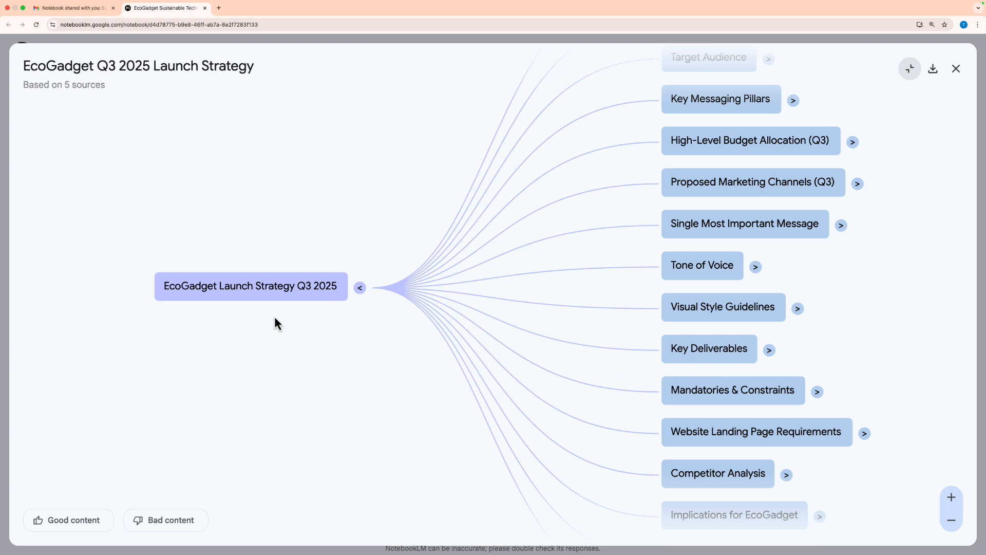
mouse_move(283, 297)
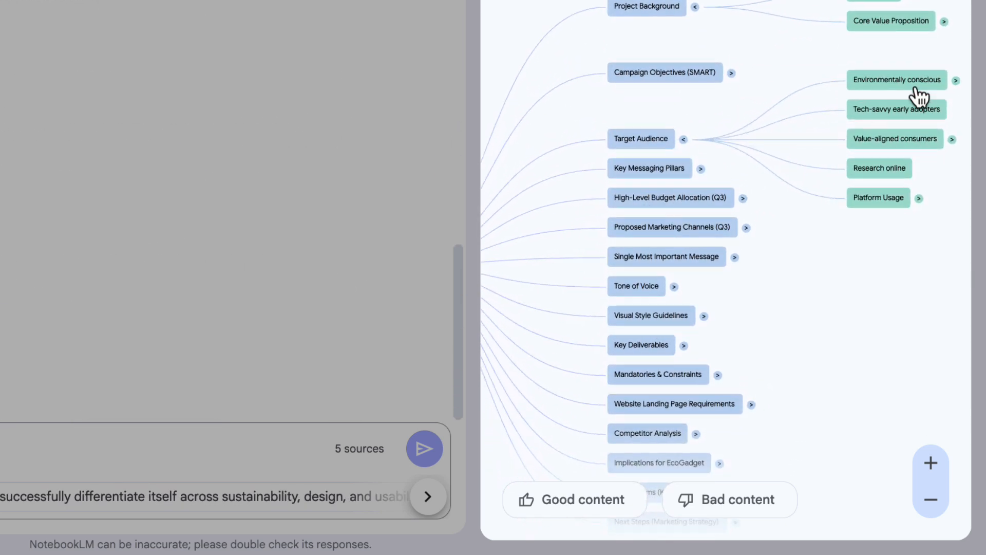
mouse_move(875, 207)
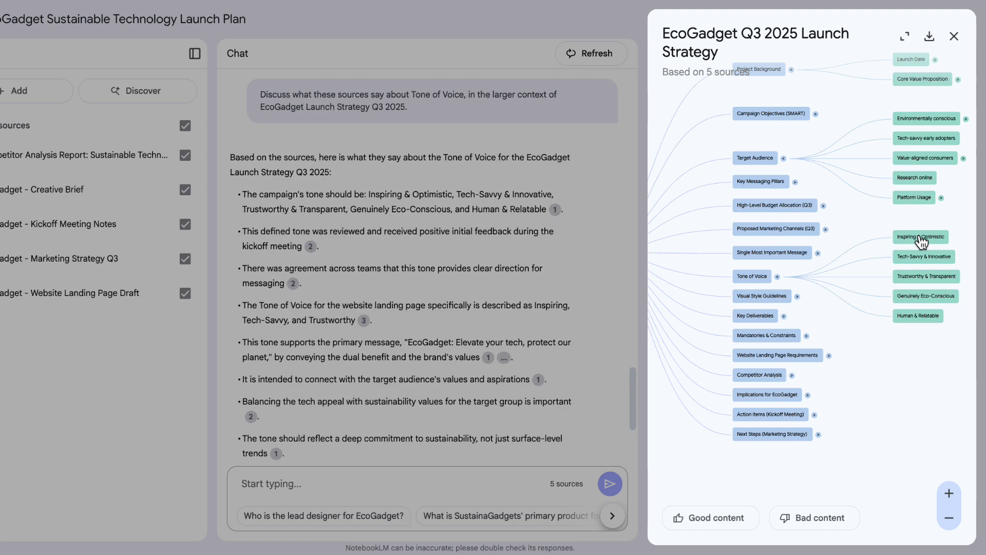
mouse_move(572, 266)
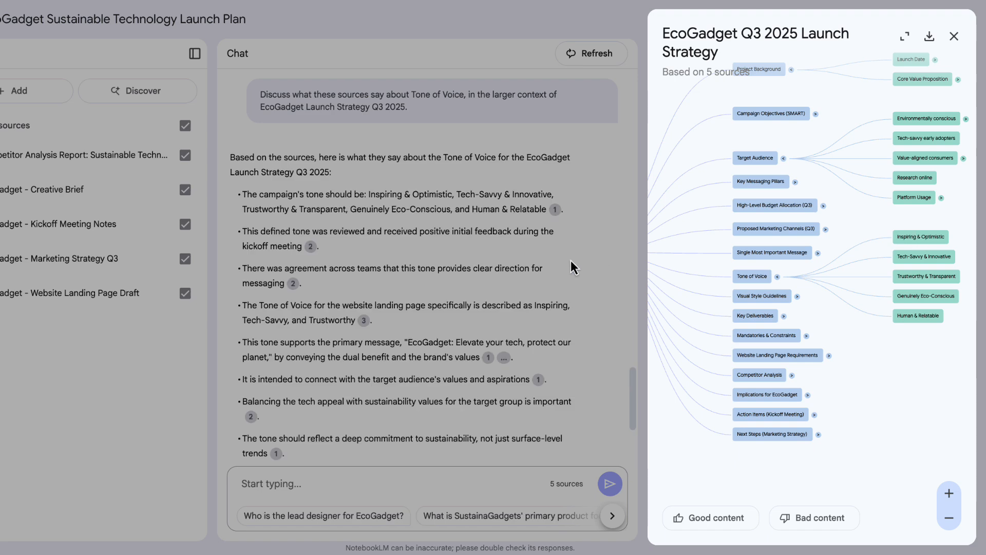
left_click(953, 36)
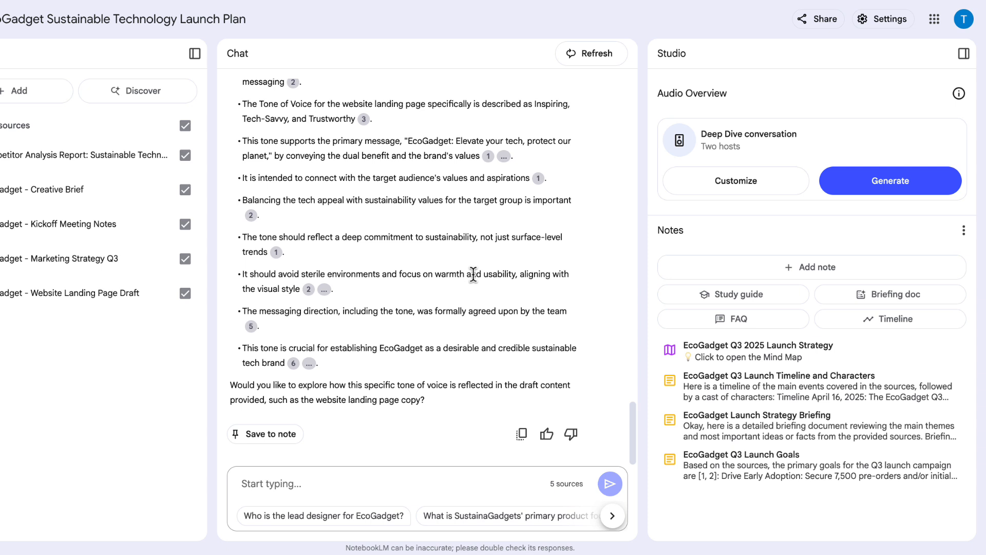
mouse_move(464, 271)
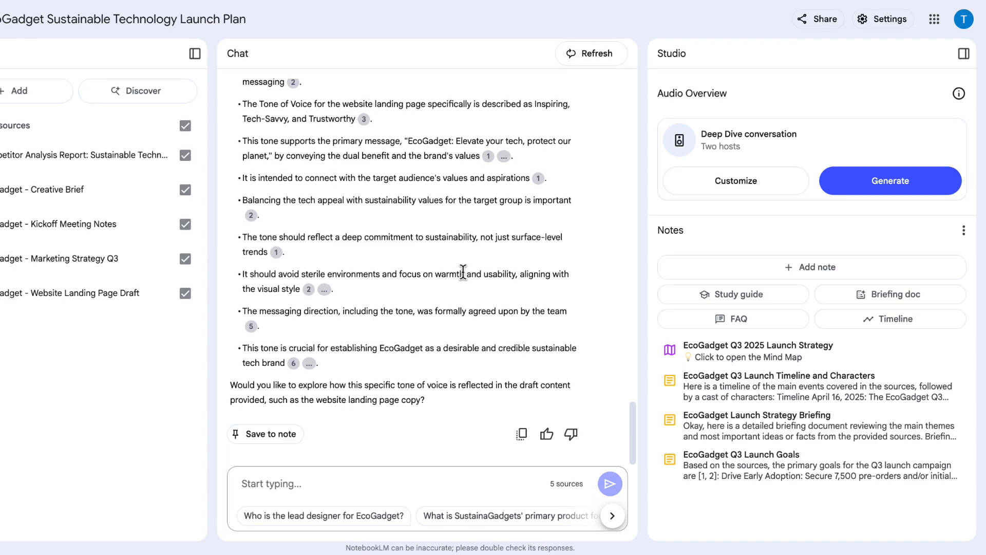
Add the EcoGadget Launch Status Update Google Doc as the sixth source.
left_click(19, 90)
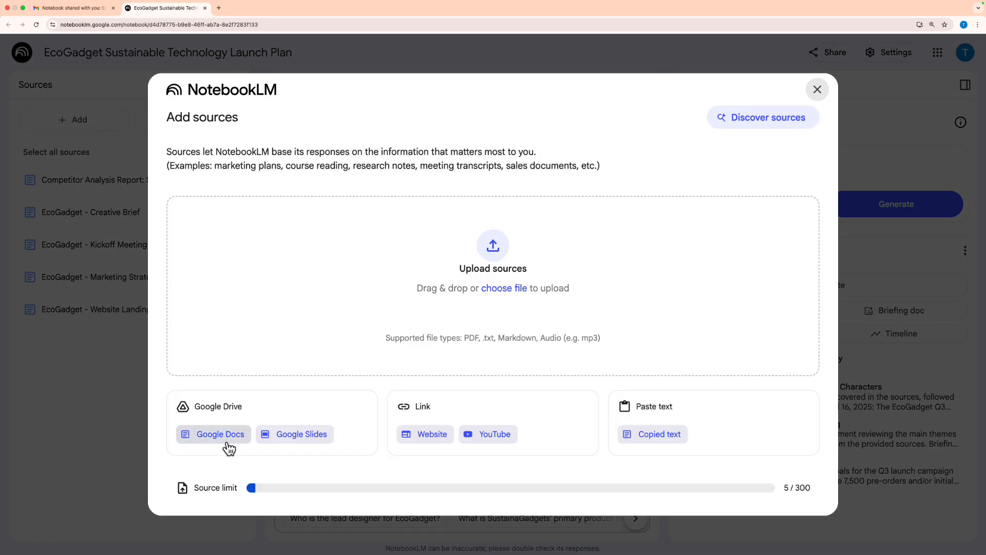
left_click(213, 434)
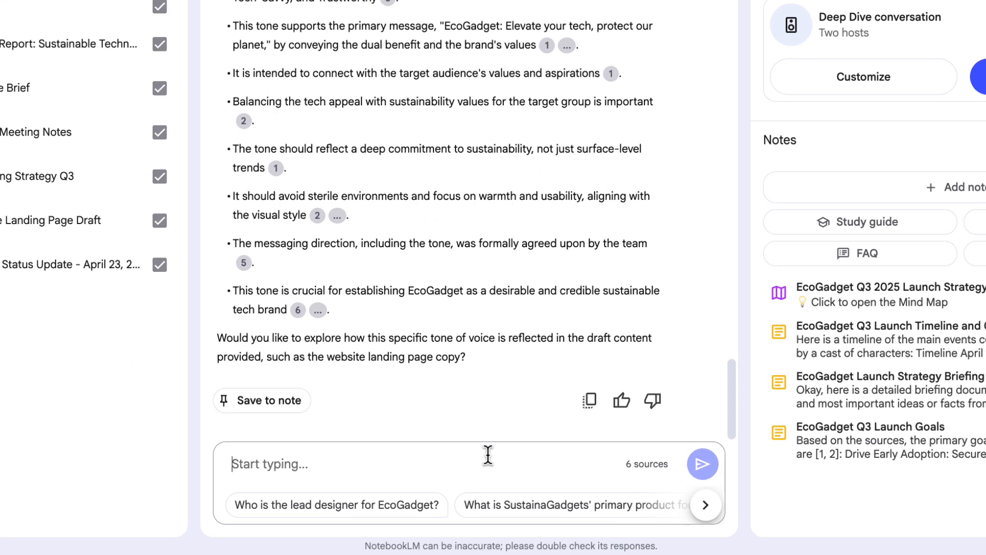
Ask the chat whether all kickoff meeting actions were taken care of.
type("Were all of the actions from the k")
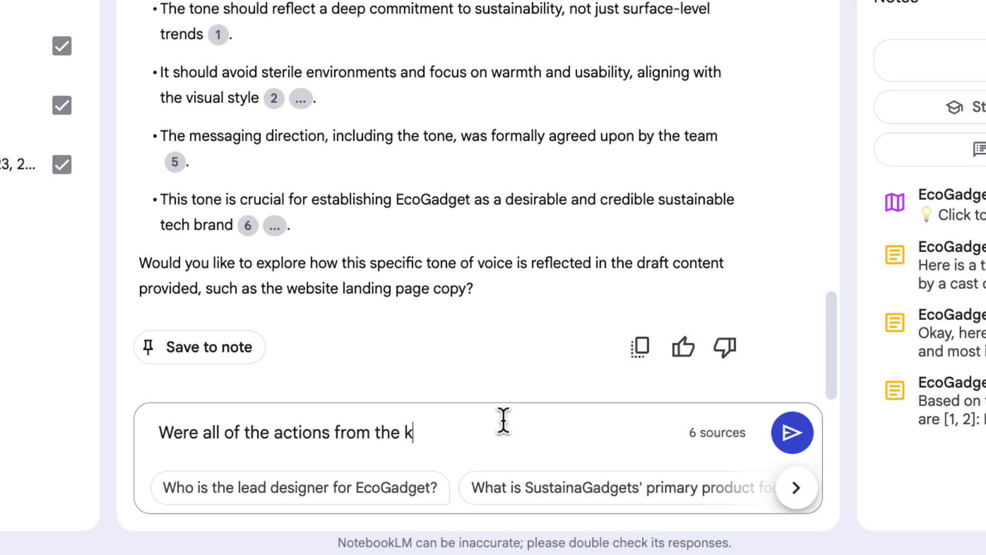
type("ickoff meeting taken care")
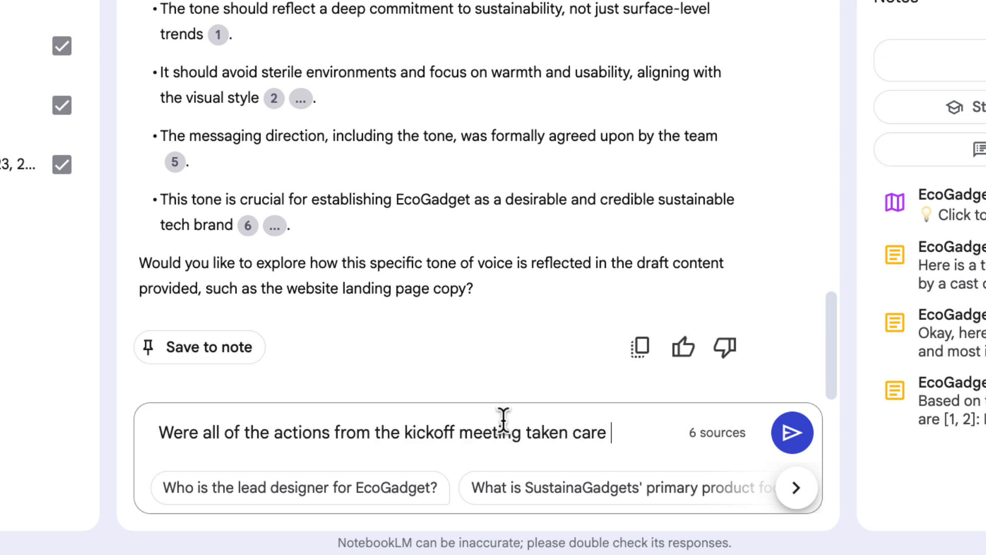
left_click(793, 433)
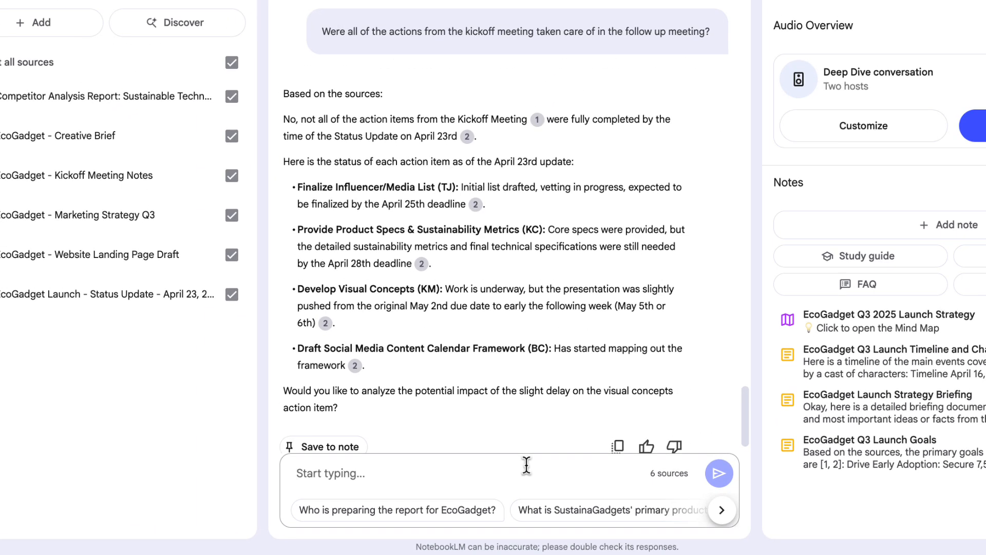
mouse_move(523, 461)
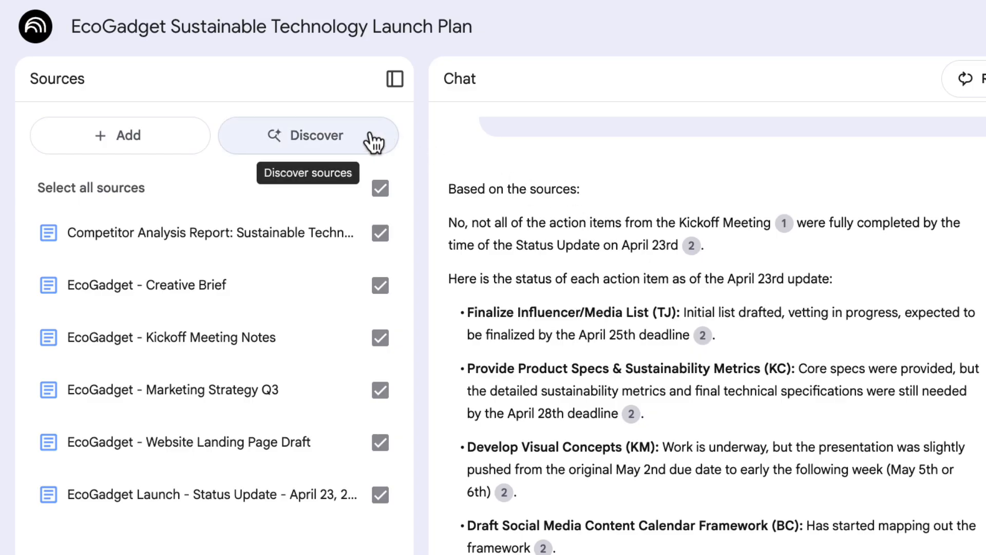
Discover web sources about sustainable technology trends in 2025.
left_click(307, 136)
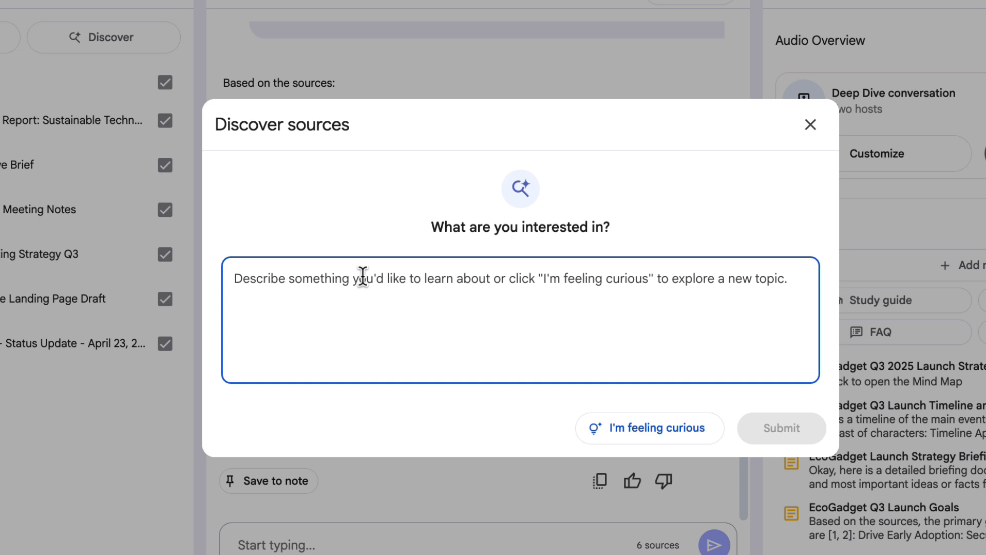
type("Articles or videos about sustainable technology")
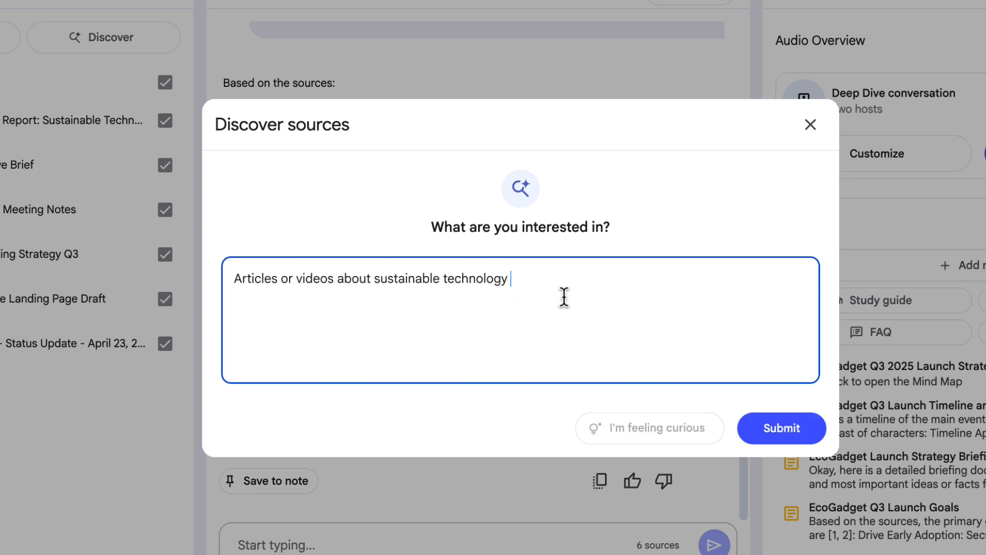
type("trends in 2025 and")
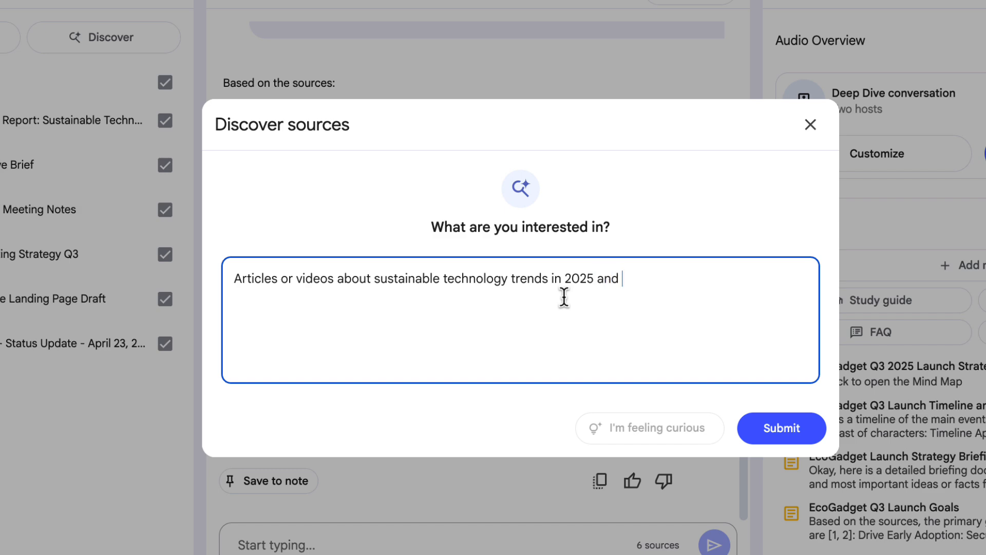
left_click(781, 427)
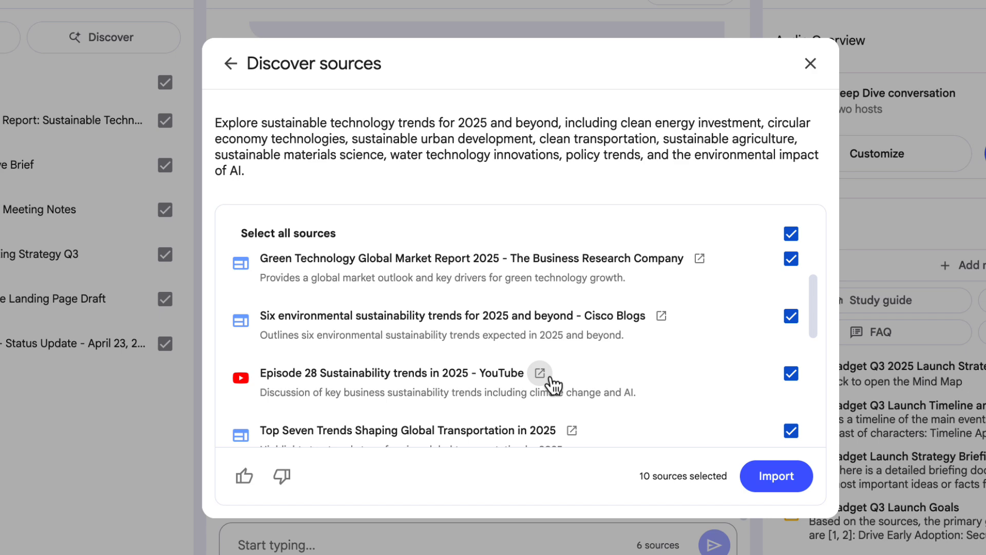
Import only the 'Sustainability trends in 2025' YouTube episode as the seventh source.
left_click(790, 233)
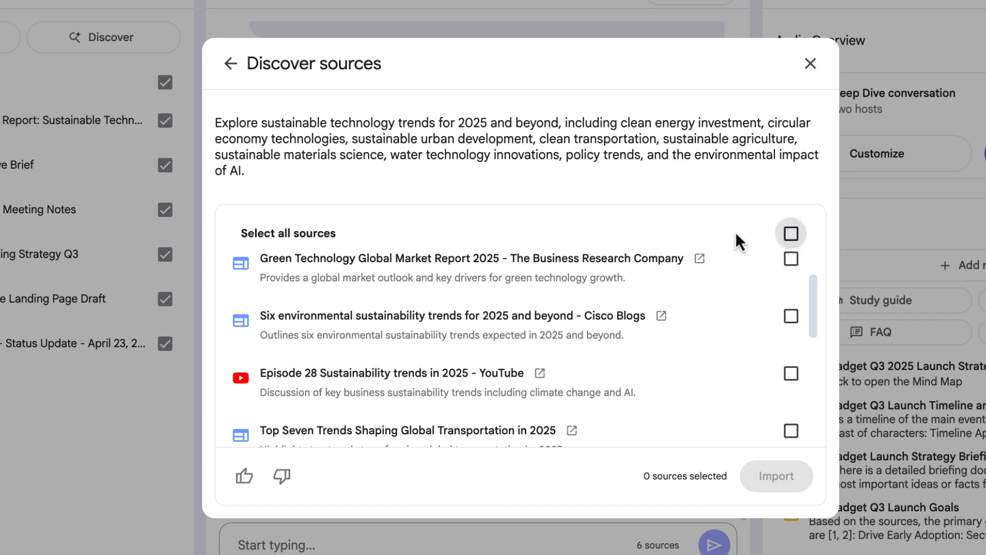
left_click(790, 373)
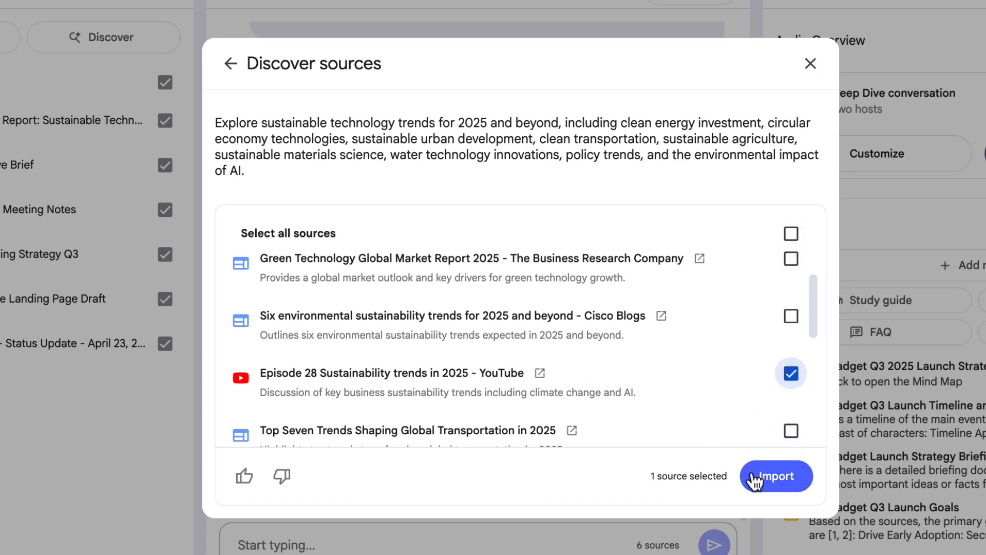
left_click(775, 475)
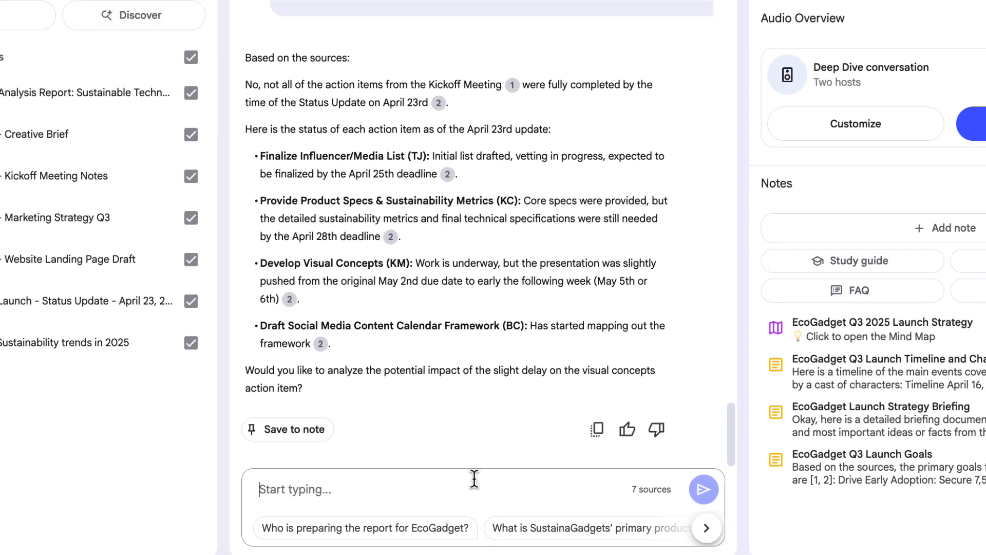
Ask 'Is EcoGadget hitting on the trends discussed in the video?' and read the answer.
type("Is EcoGadget hitting on the trends discussed in the video?")
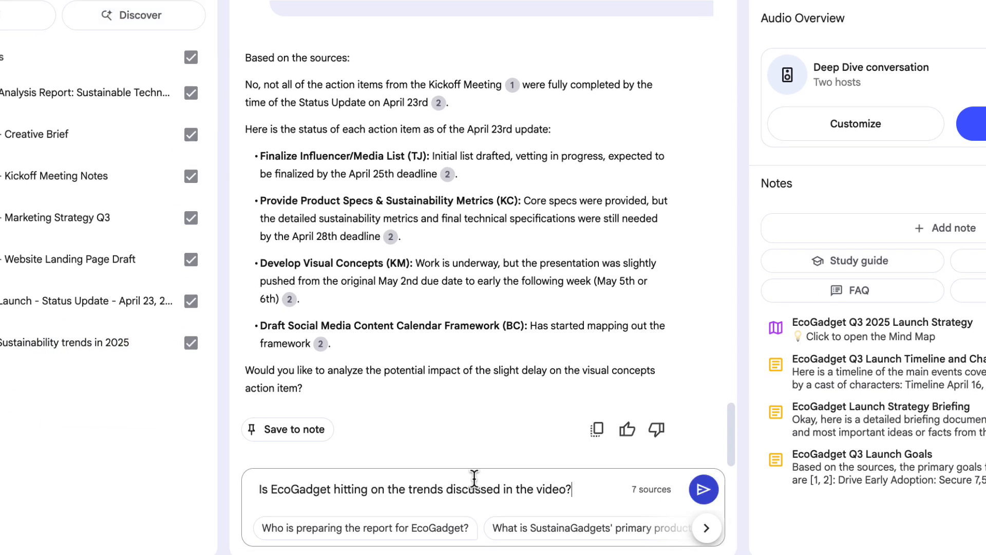
left_click(703, 488)
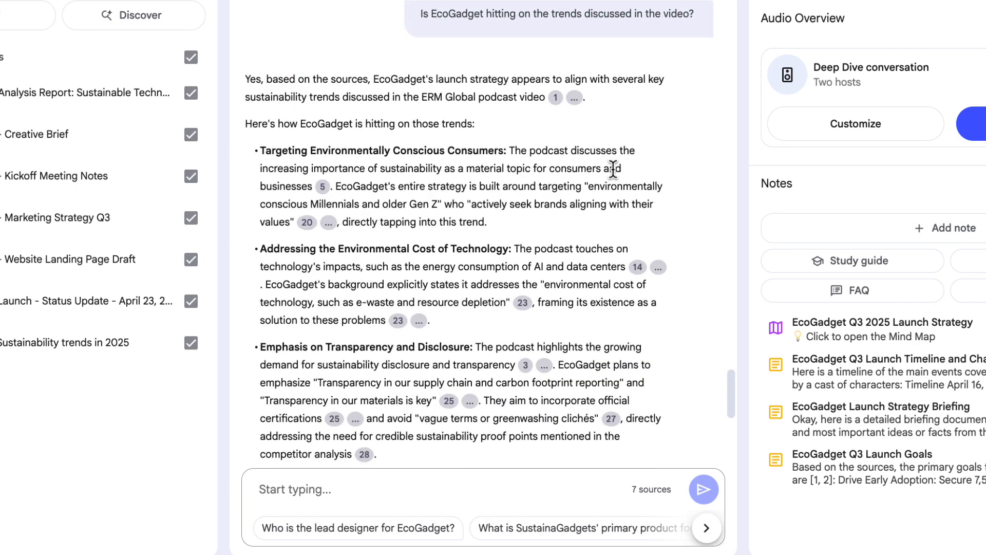
scroll("down", 3)
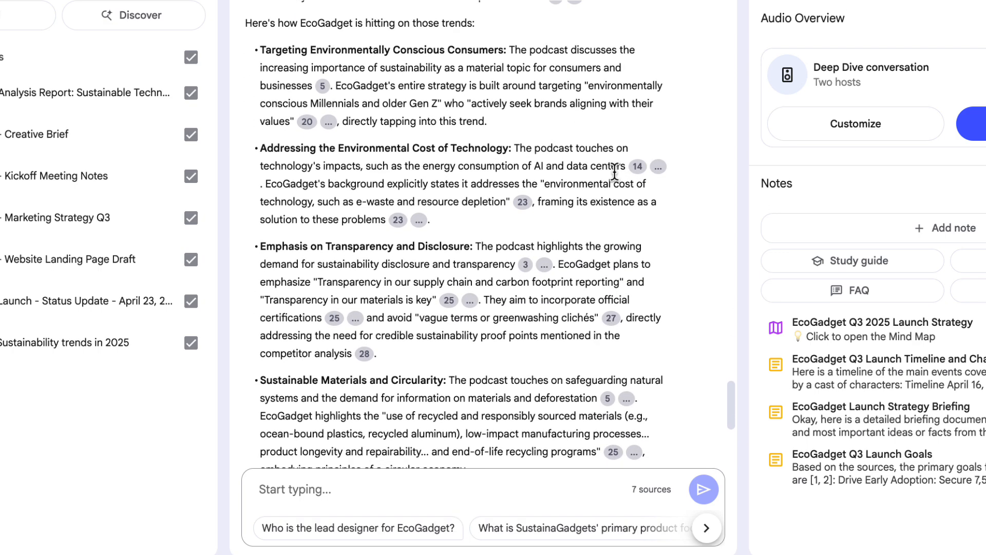
scroll("down", 3)
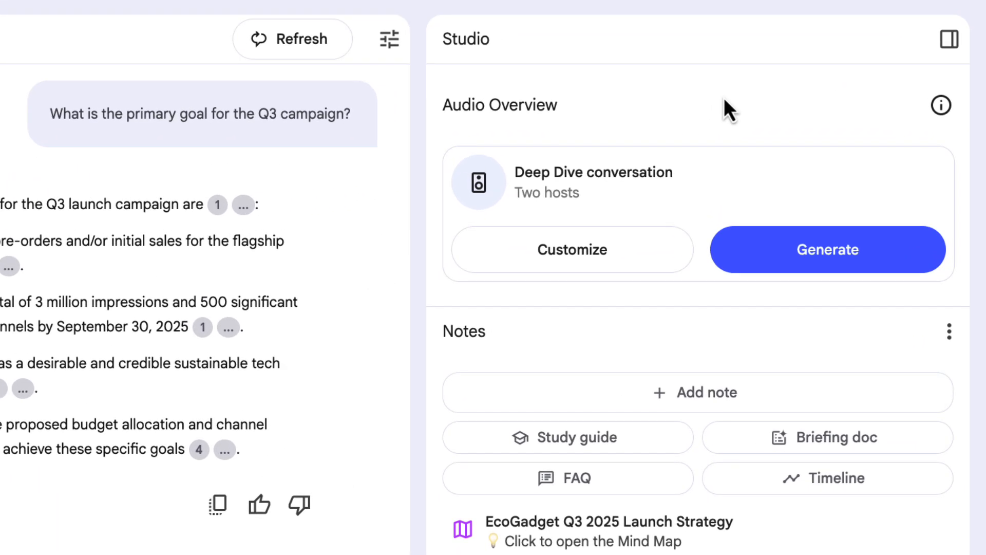
Customize the Audio Overview to focus on EcoGadget's key messaging for employees and generate it.
left_click(571, 248)
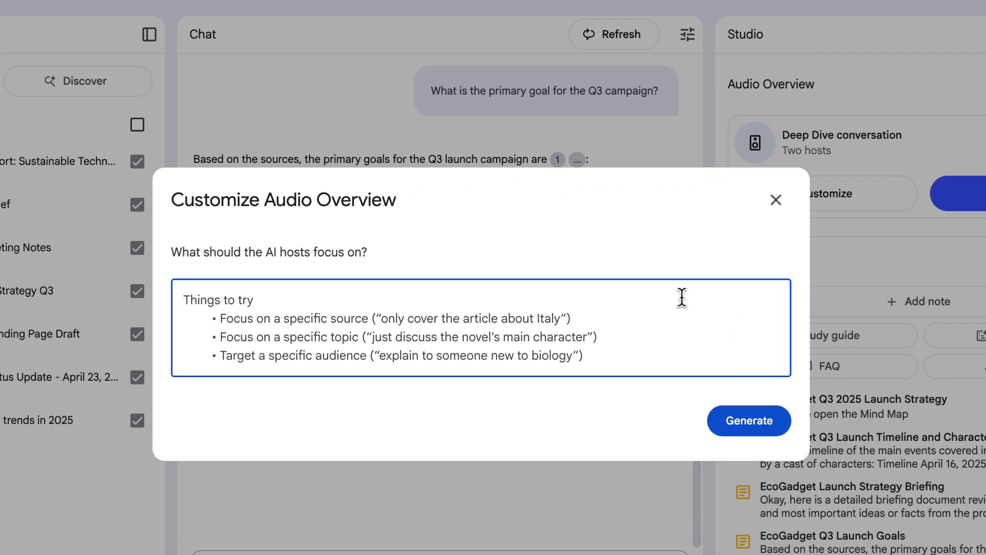
type("Focus on the key messaging for EcoGadget, in a way that will help other employees understand how we're positioning the product. Keep it snappy and brief.")
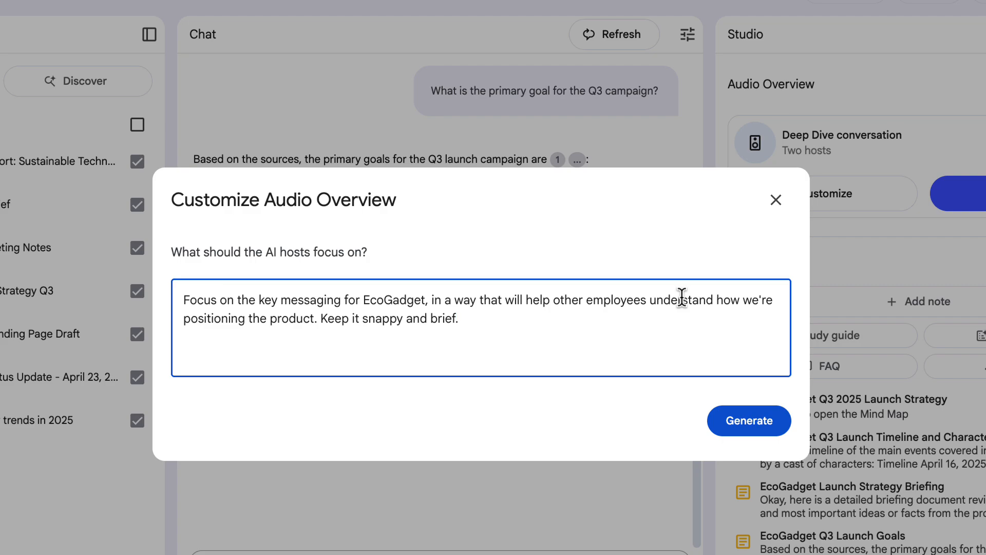
left_click(748, 420)
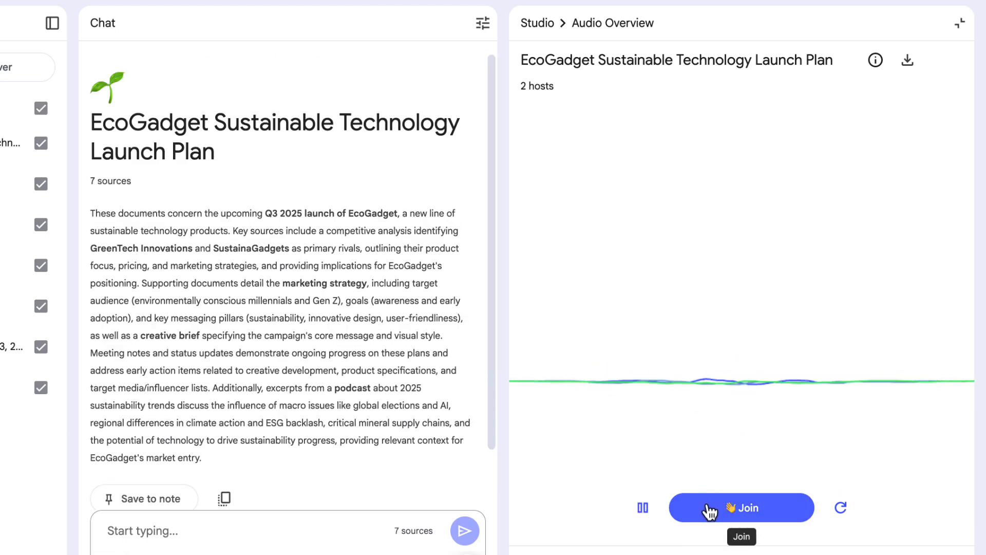
Join the playing Audio Overview to enter interactive mode with the two hosts.
left_click(740, 506)
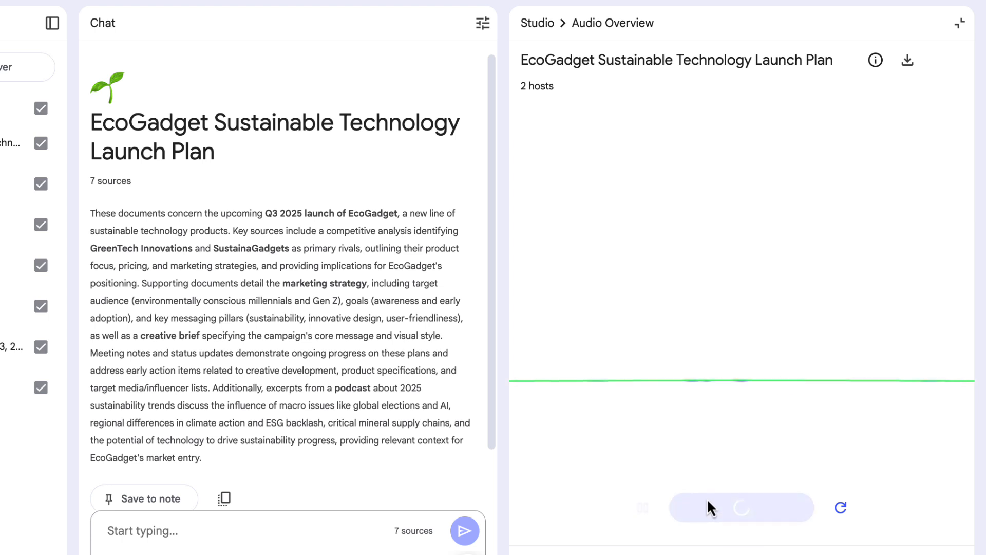
left_click(741, 507)
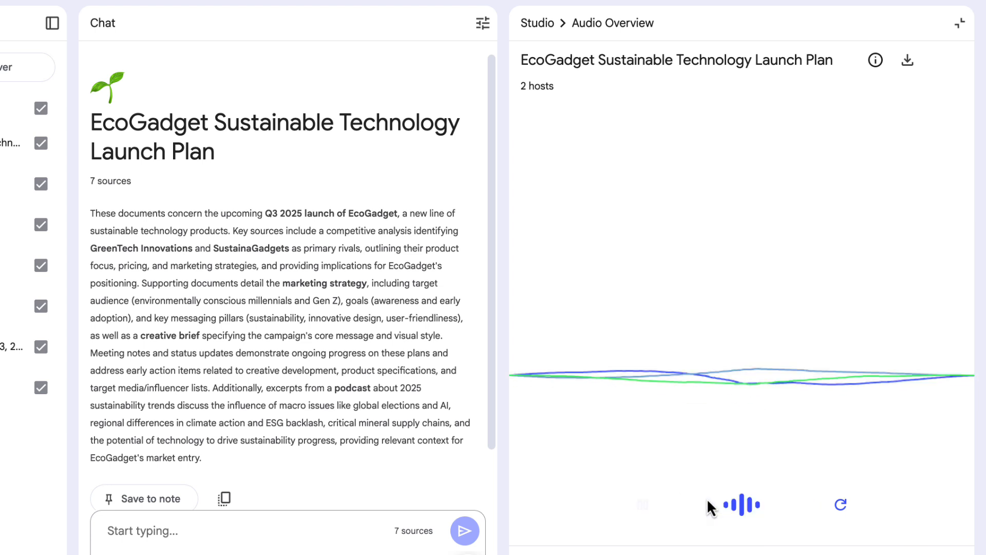